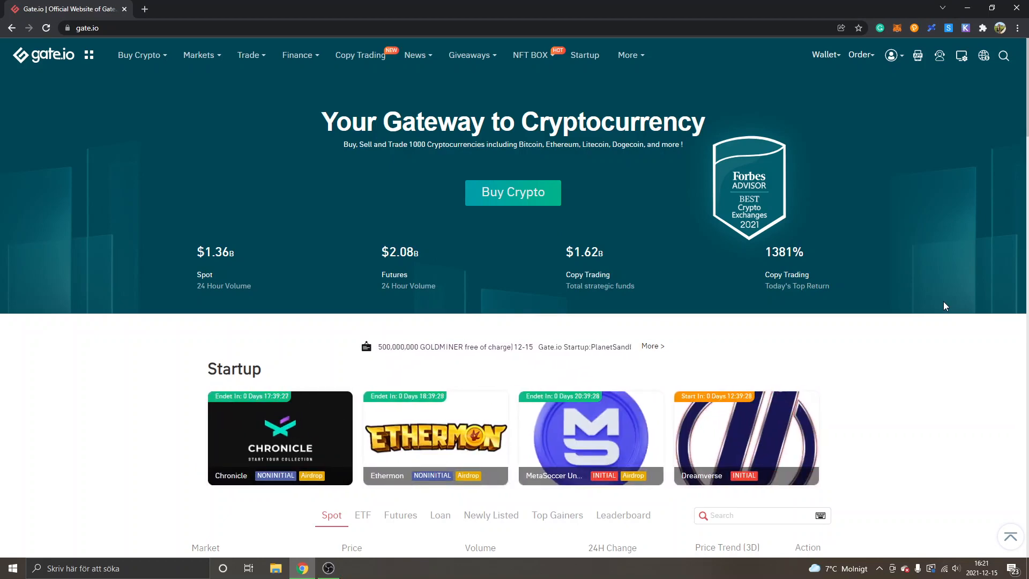
mouse_move(852, 241)
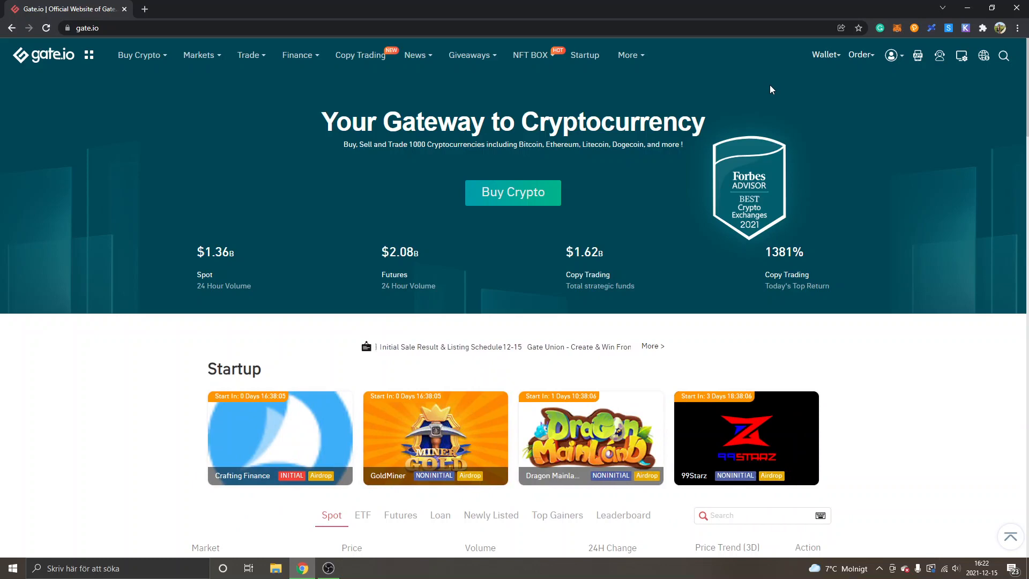
Open Standard spot trading and search 'sidus' to open the SIDUS_USDT market
left_click(247, 55)
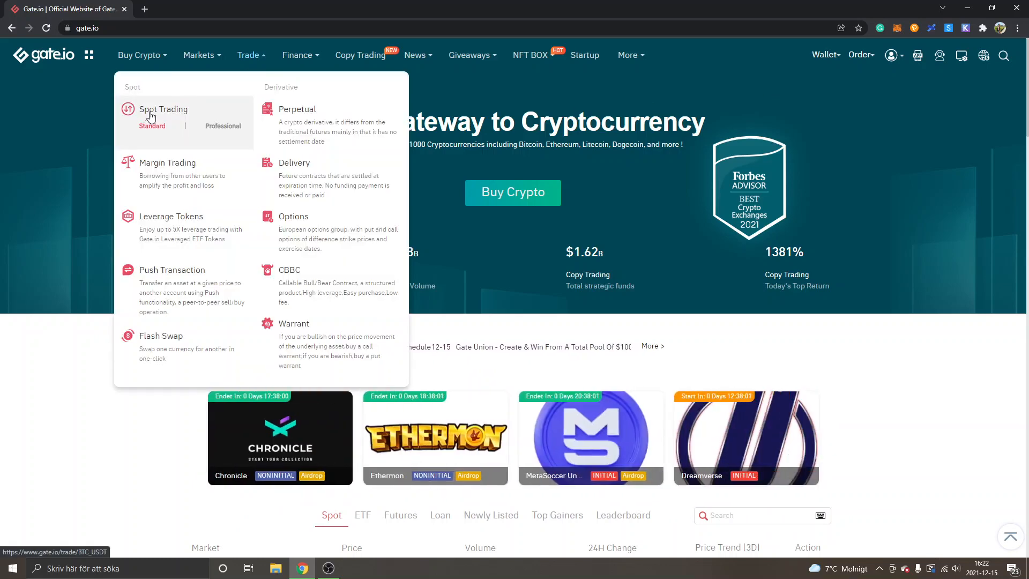
left_click(163, 109)
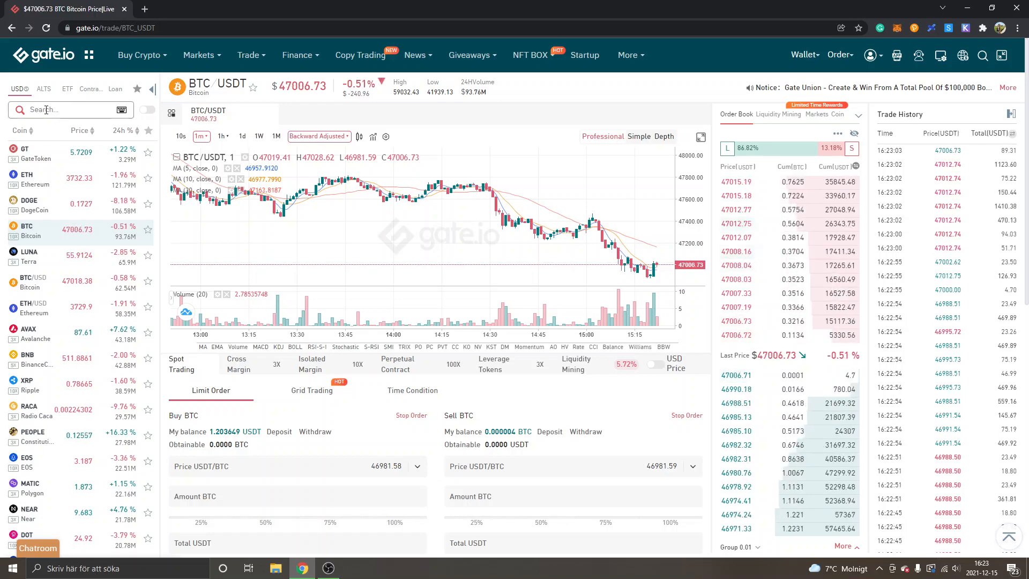
type("sidus")
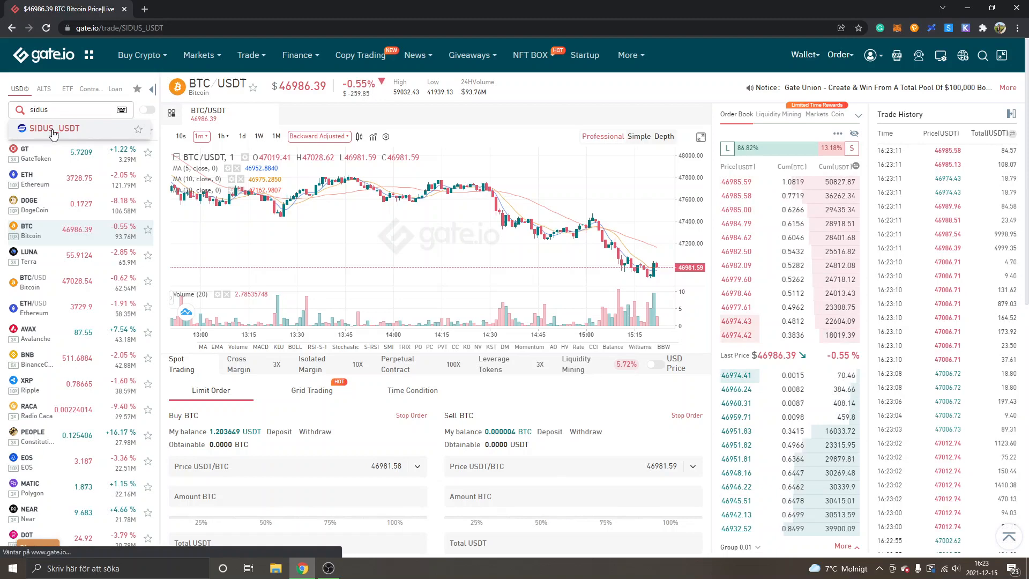
left_click(53, 129)
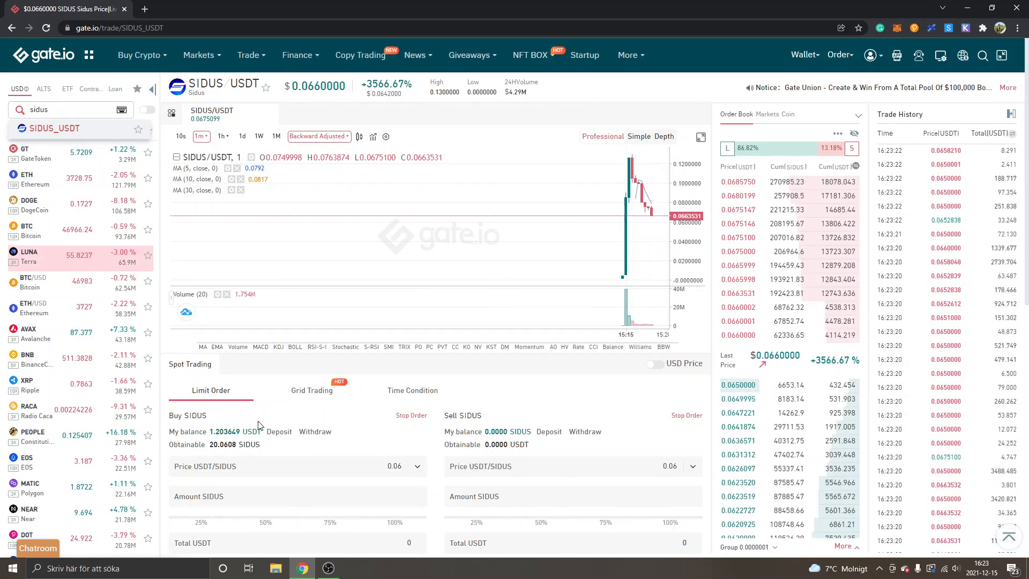
Fill the SIDUS limit buy at Last Price+3%, spending 1 USDT for 13.88 SIDUS
scroll("down", 3)
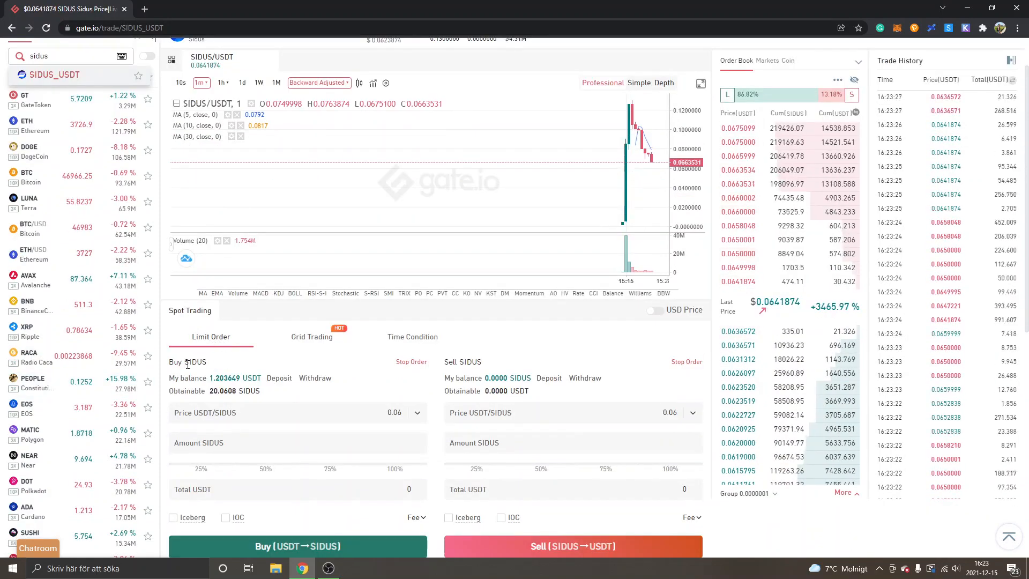
scroll("down", 3)
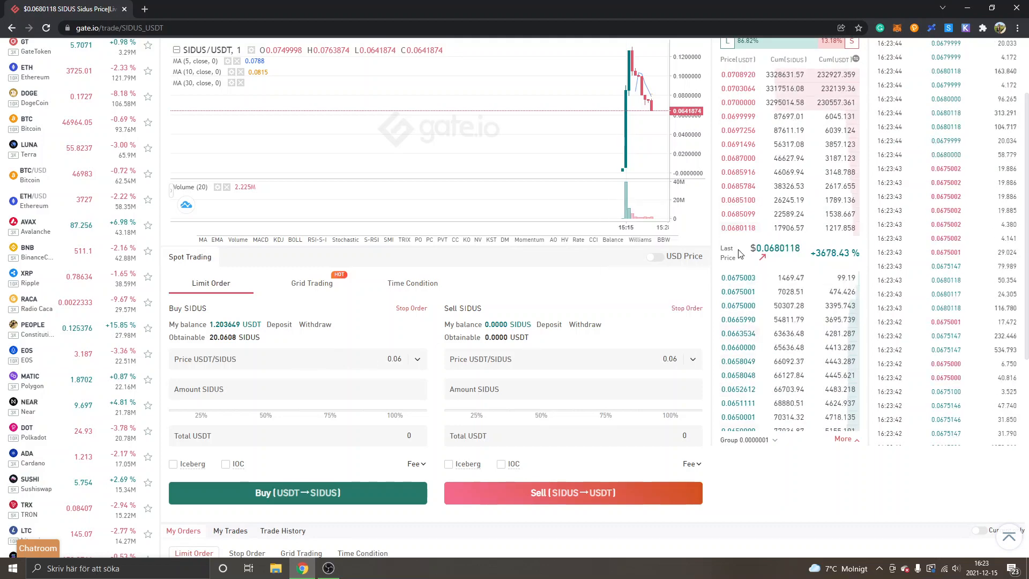
mouse_move(738, 229)
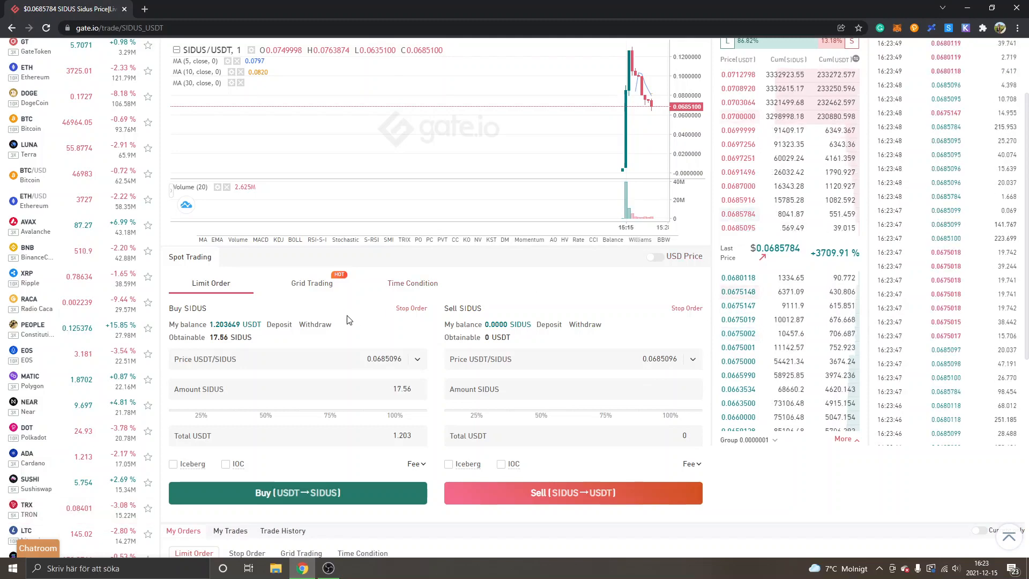
mouse_move(466, 295)
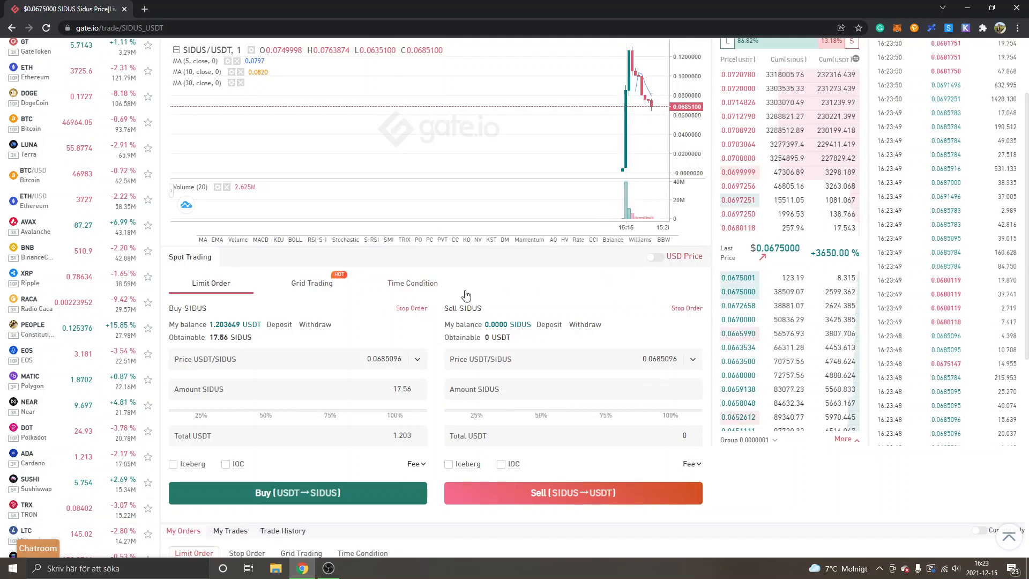
left_click(417, 359)
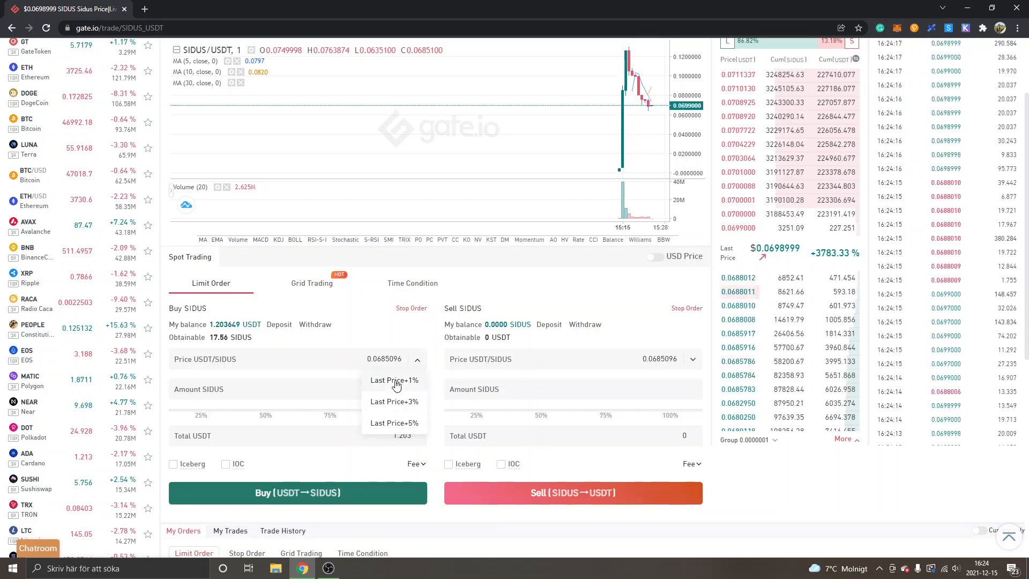
left_click(394, 401)
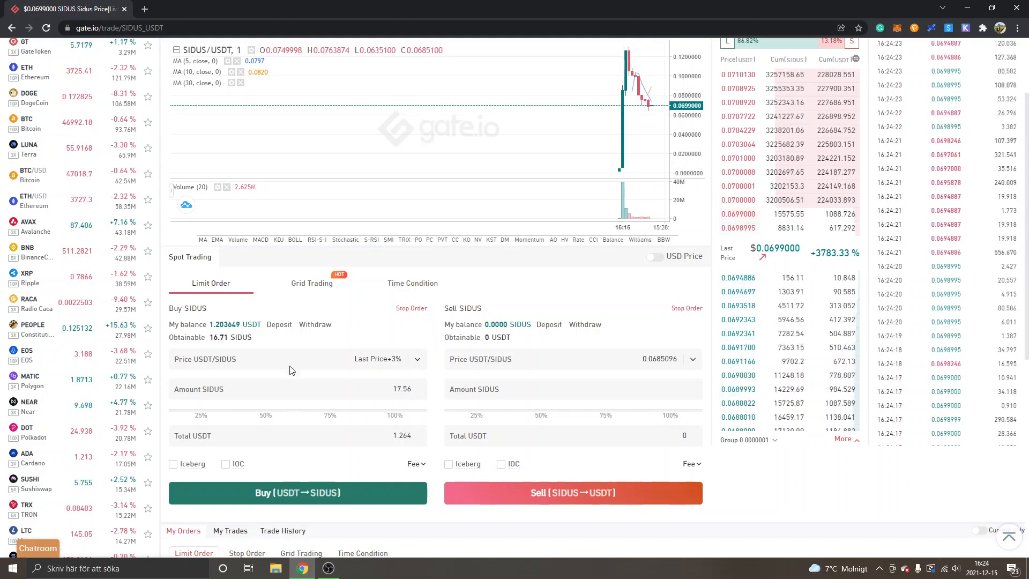
left_click(331, 416)
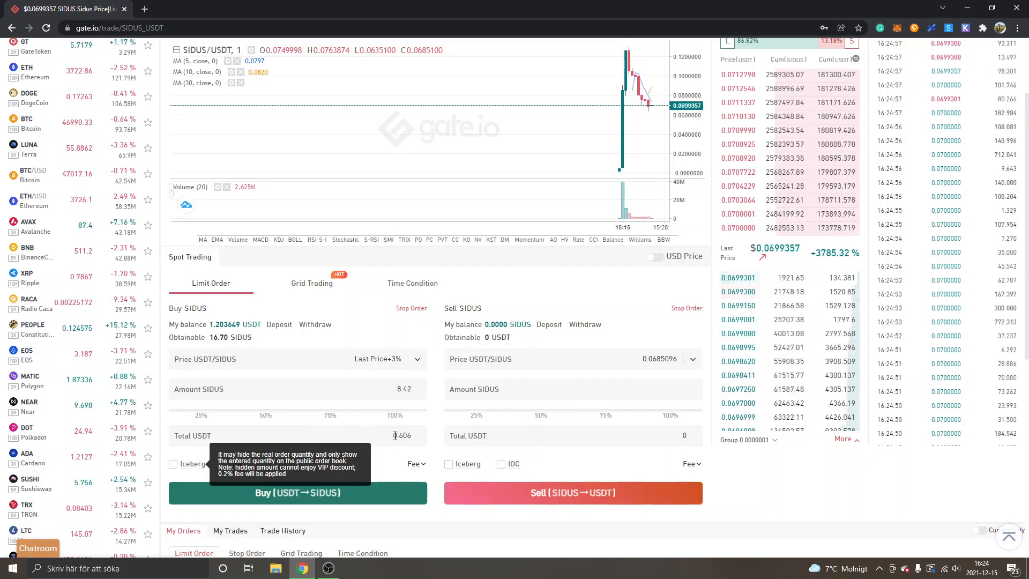
left_click(395, 415)
type("1")
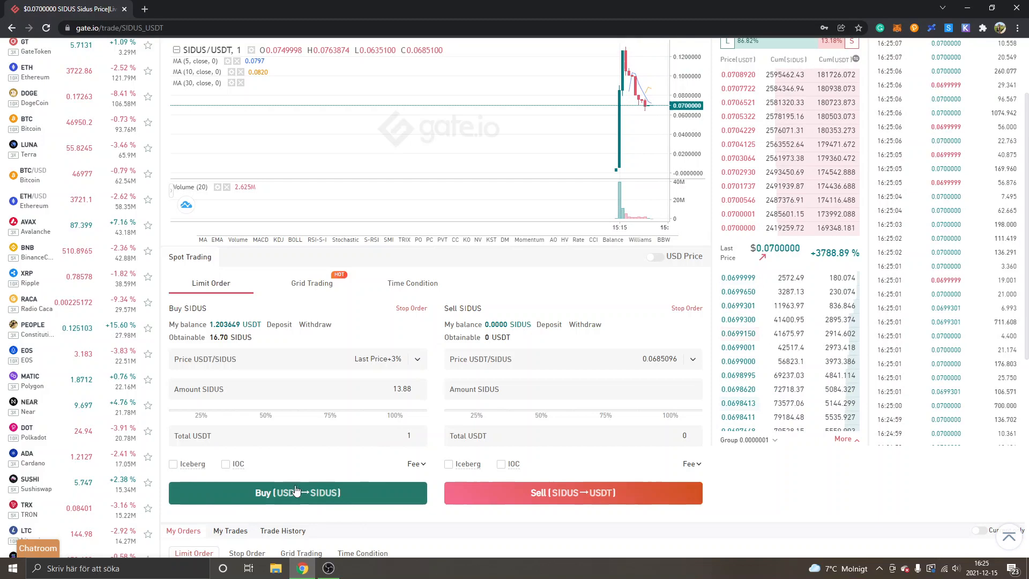
Submit and confirm the 13.88 SIDUS buy order
left_click(298, 492)
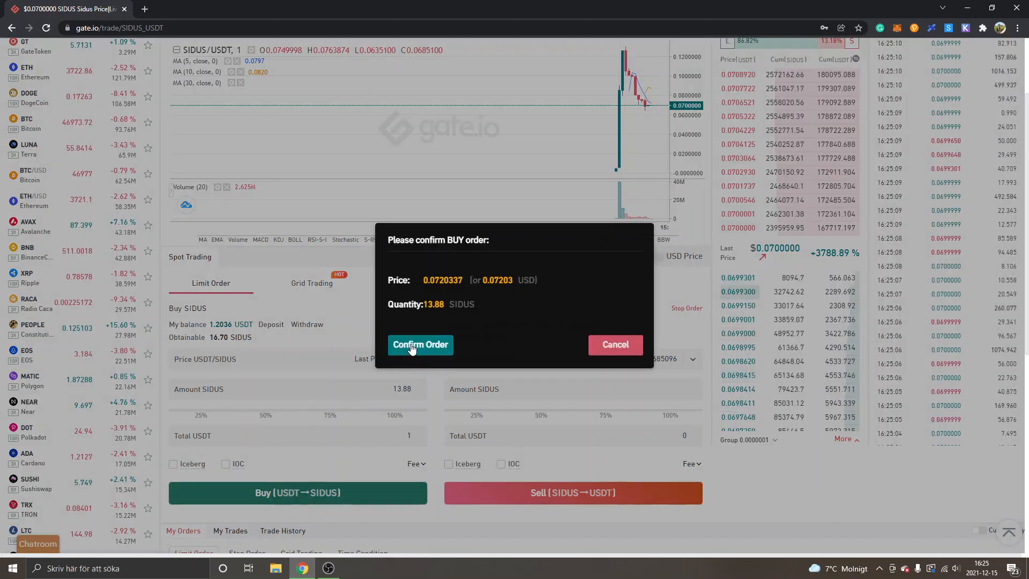
left_click(420, 345)
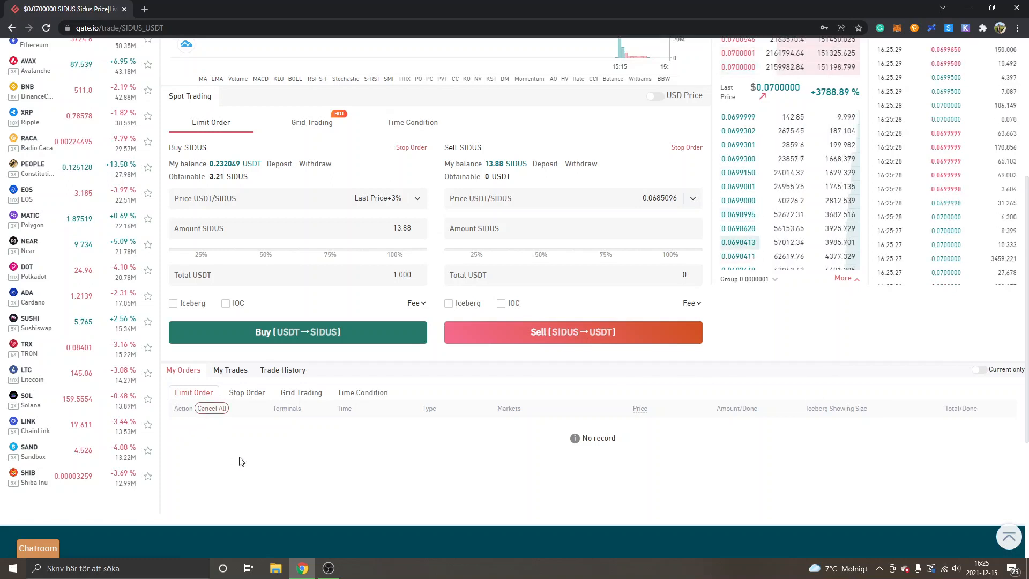
left_click(283, 370)
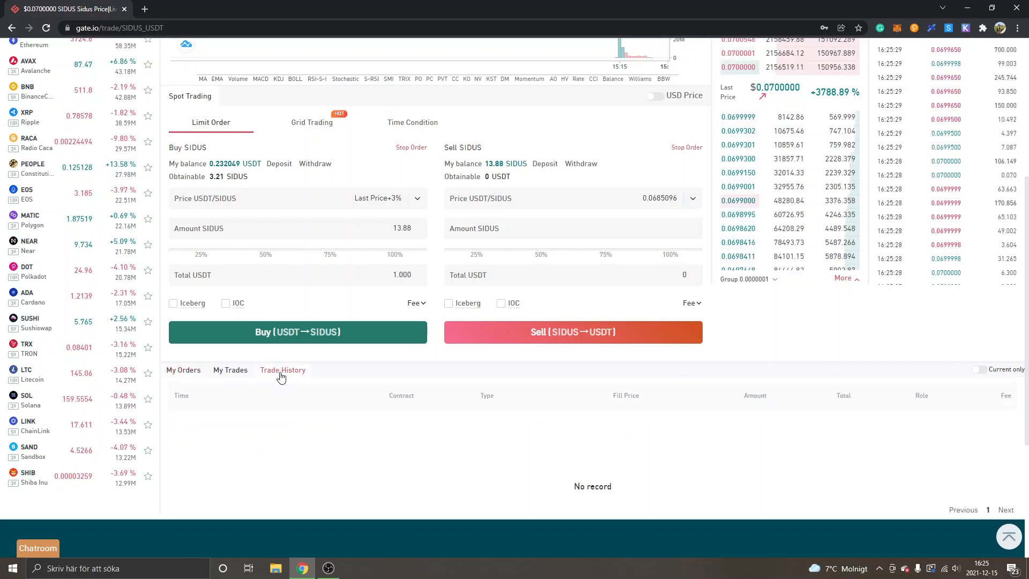
left_click(283, 370)
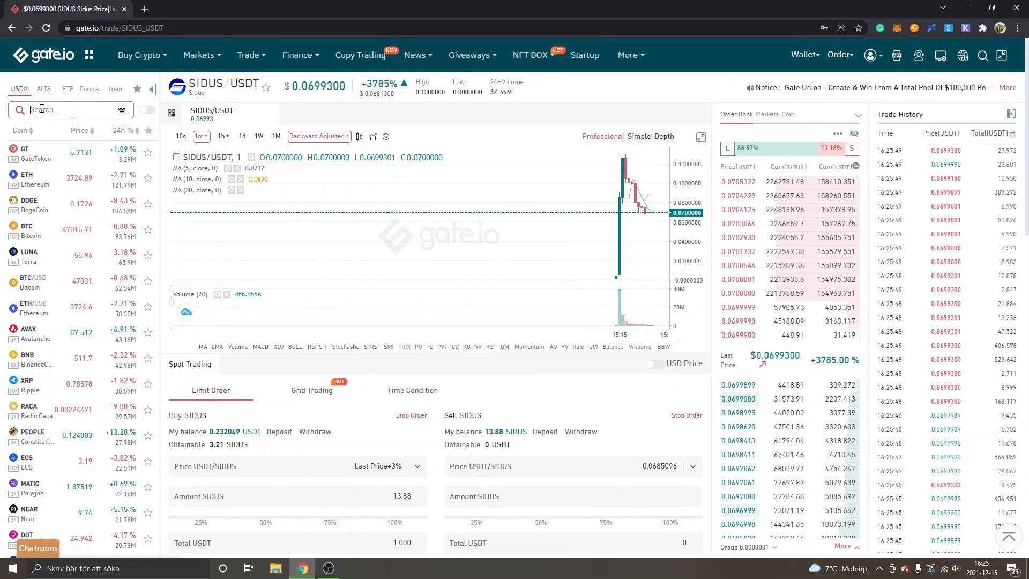
Search 'senate' and open the SENATE_USDT spot market
type("senate")
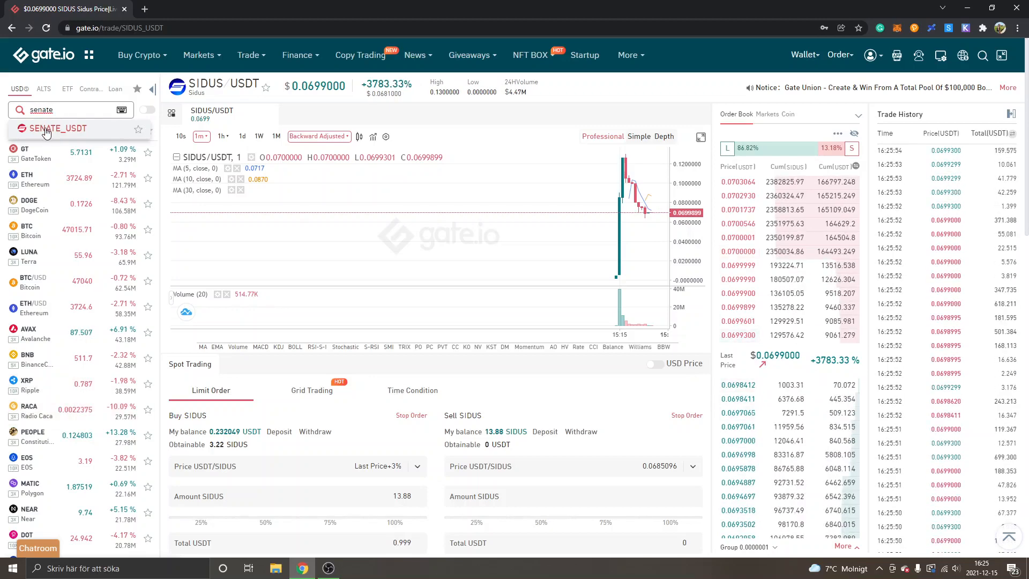
left_click(57, 128)
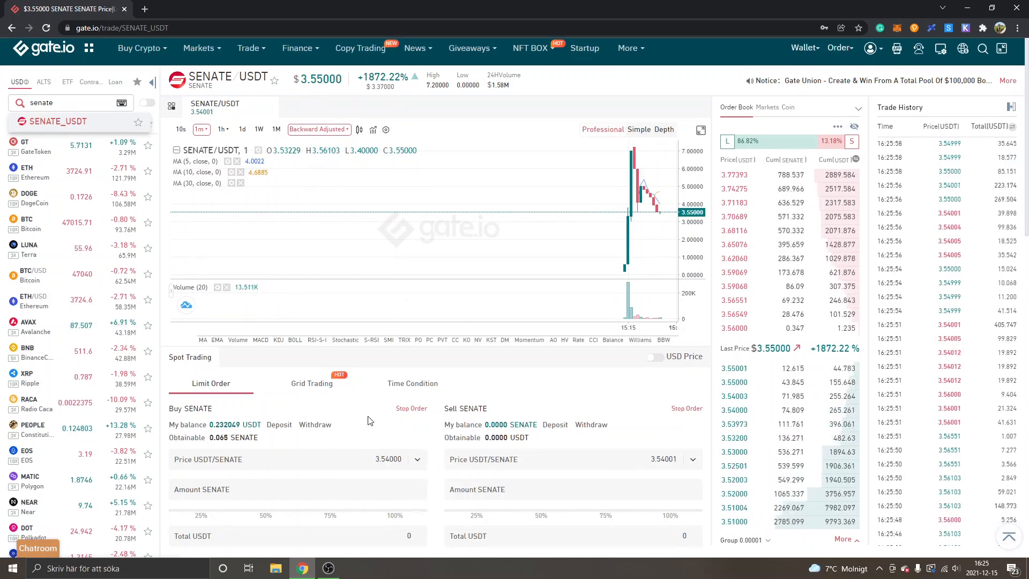
scroll("down", 3)
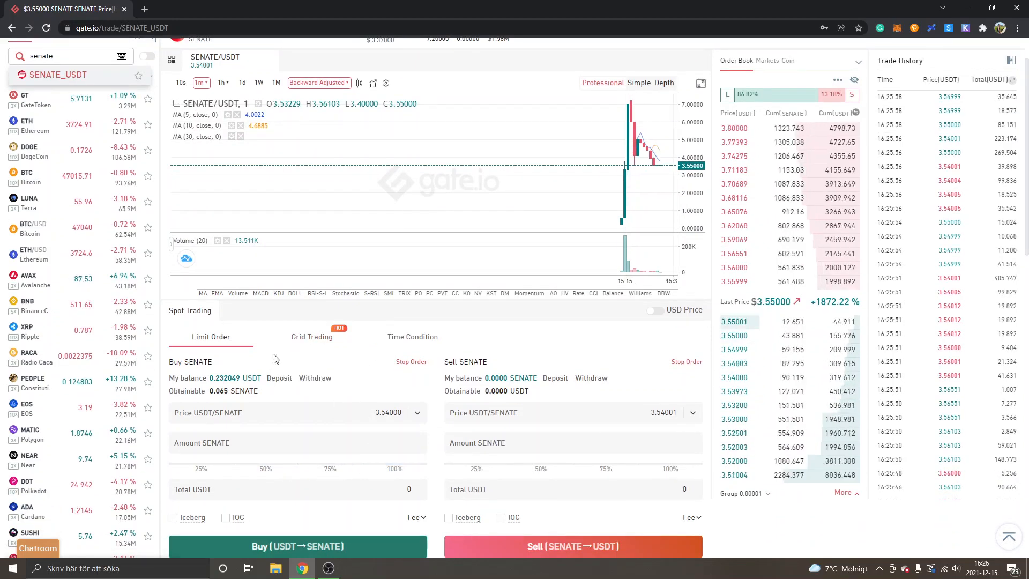
left_click(311, 337)
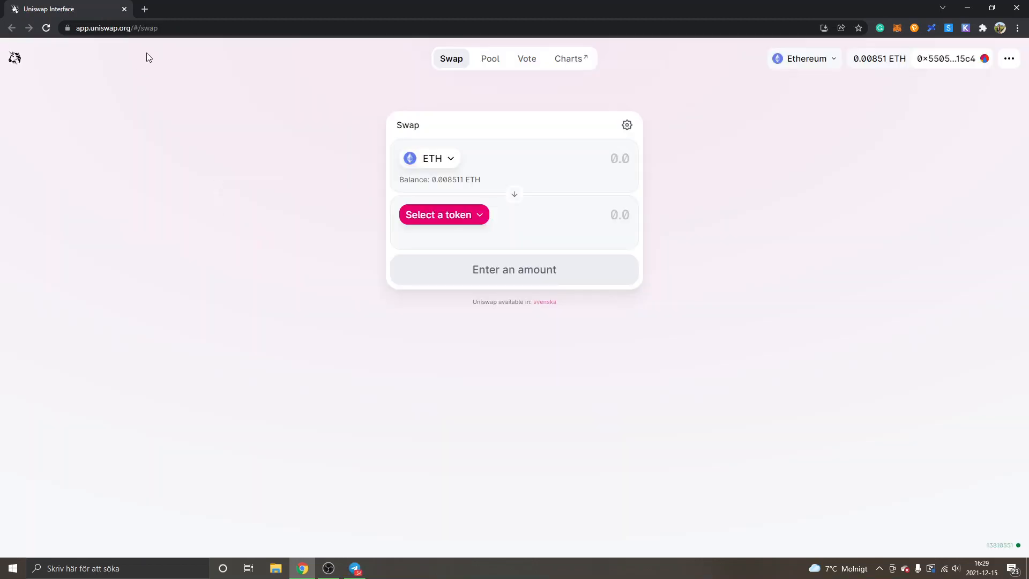
mouse_move(175, 106)
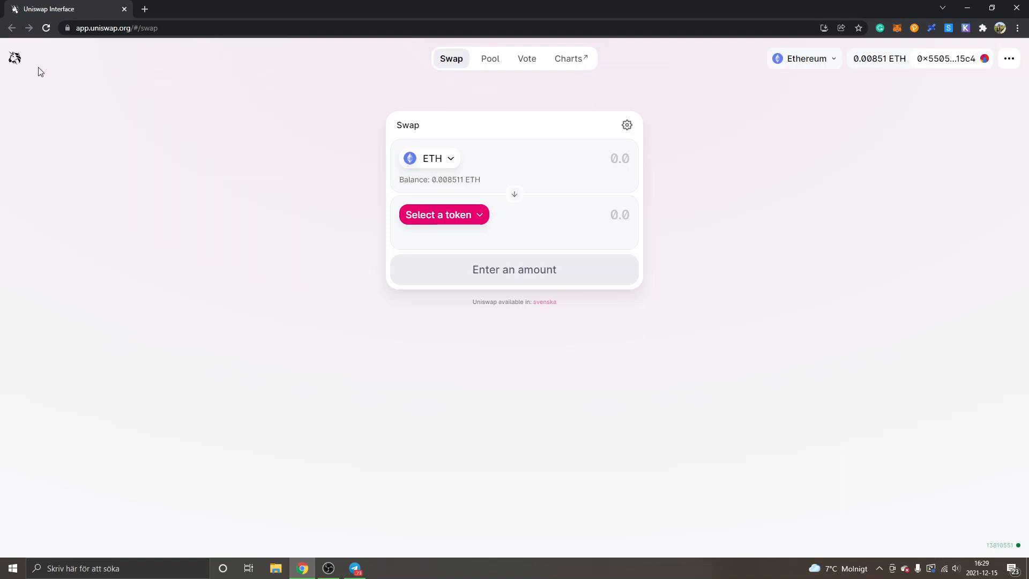
mouse_move(191, 206)
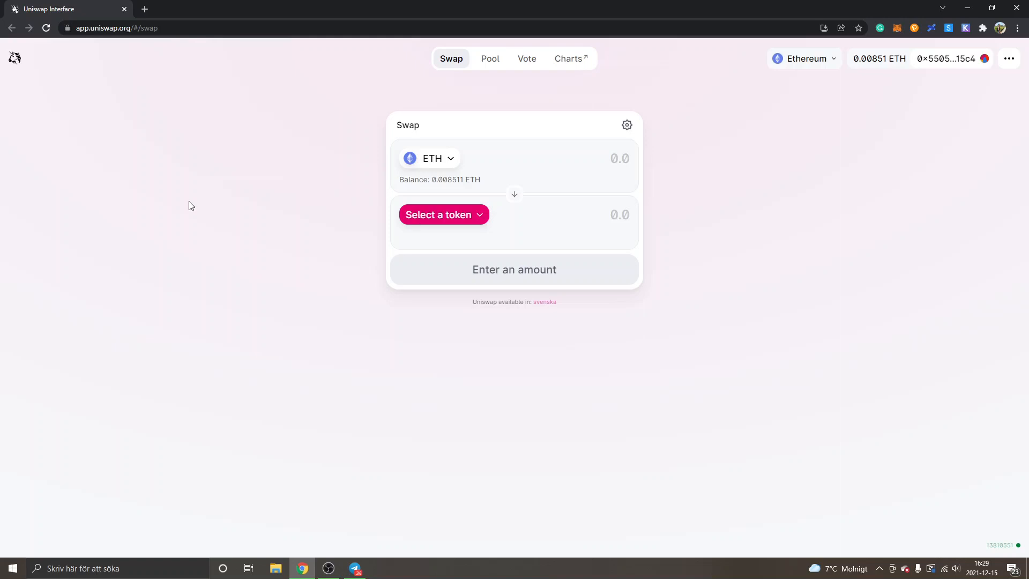
mouse_move(795, 113)
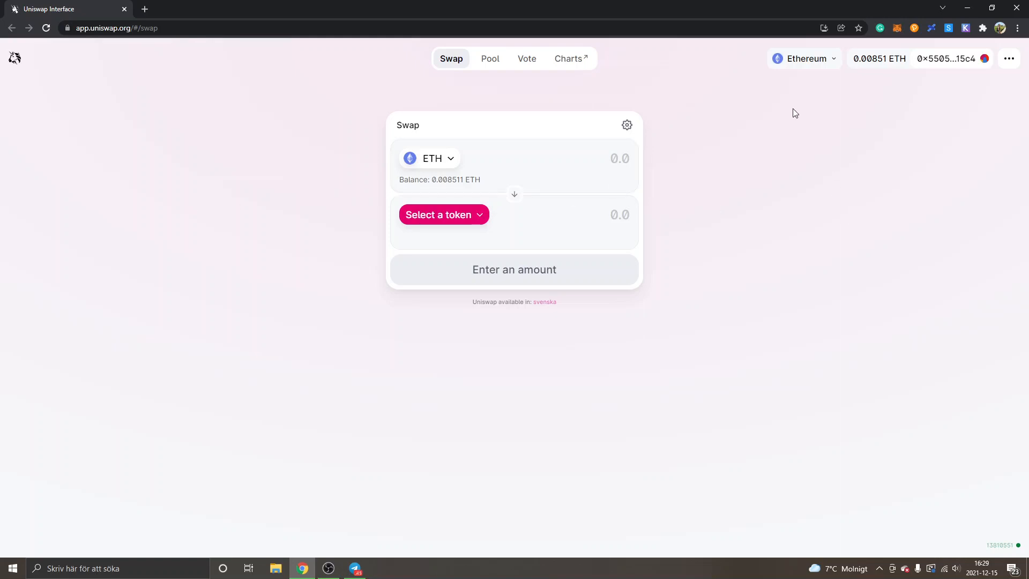
mouse_move(784, 151)
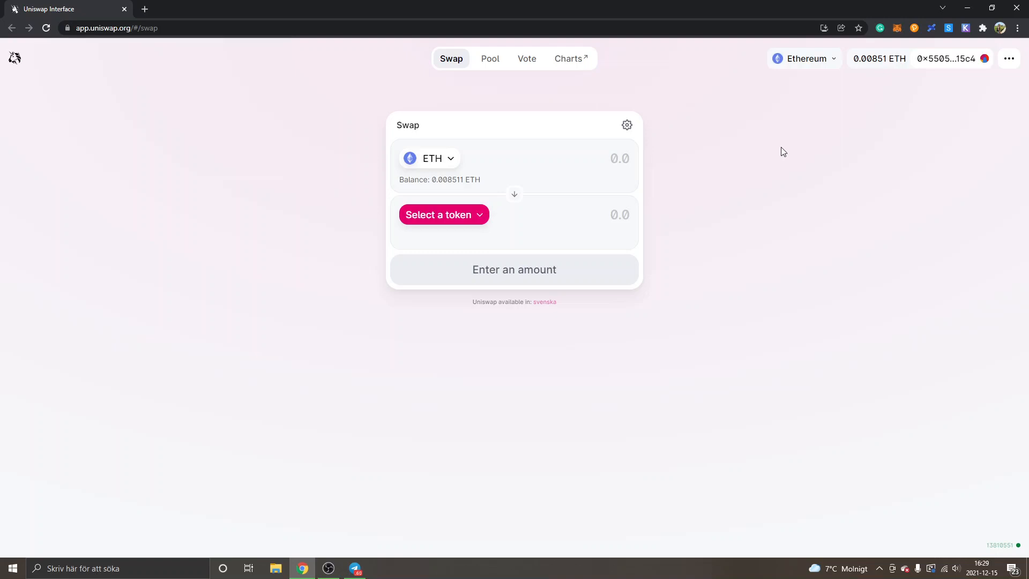
mouse_move(759, 161)
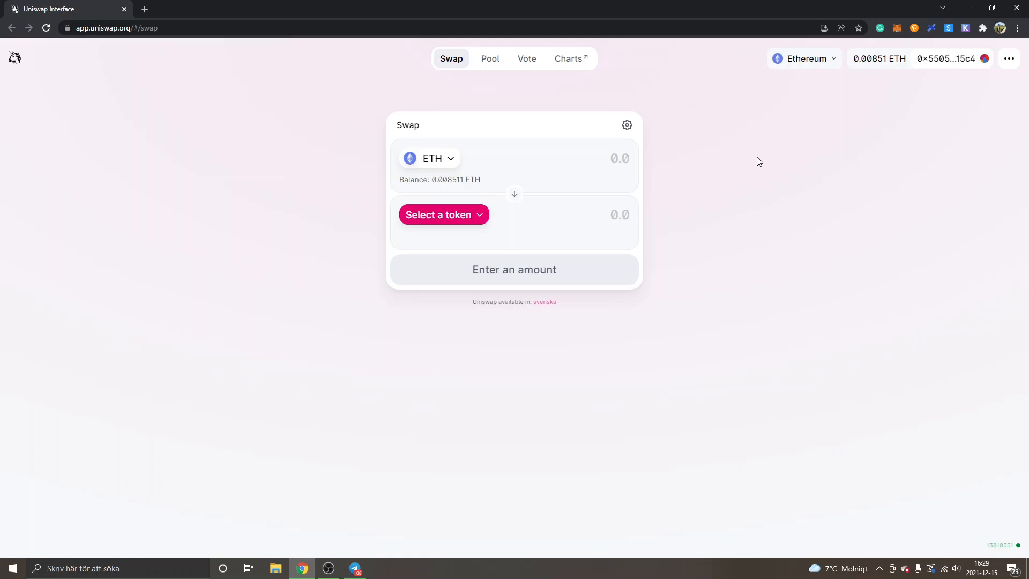
mouse_move(254, 247)
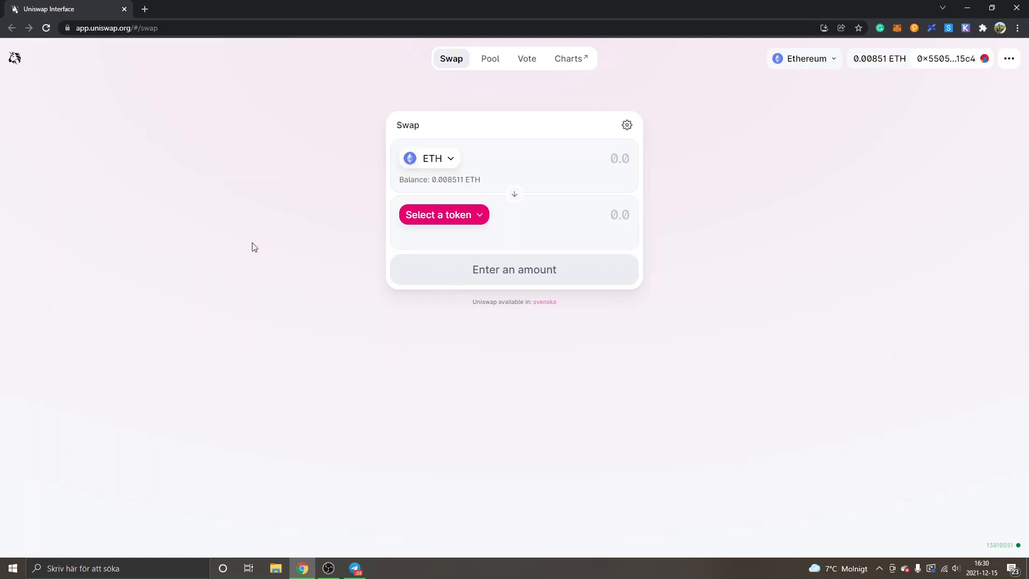
mouse_move(342, 223)
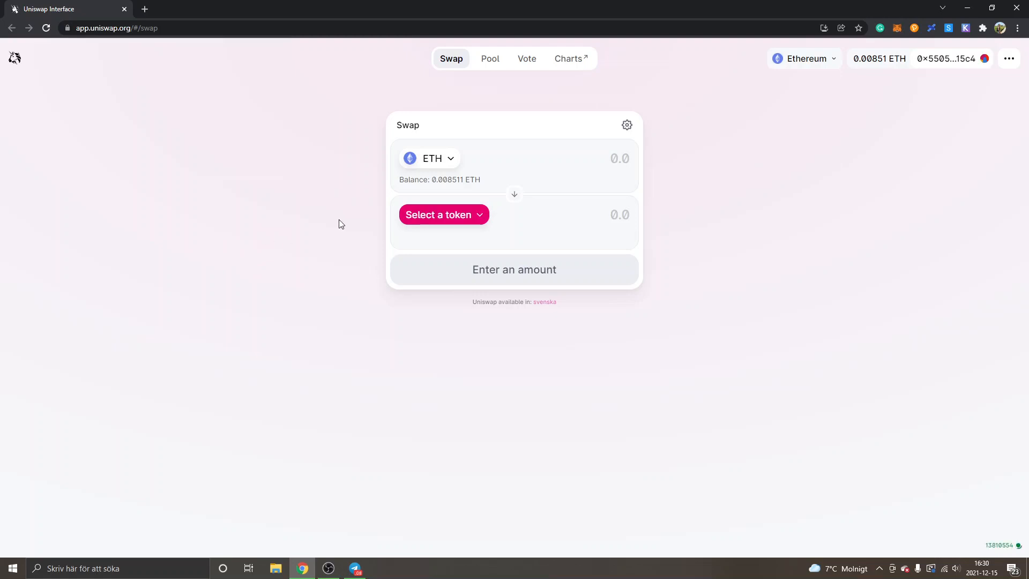
mouse_move(337, 177)
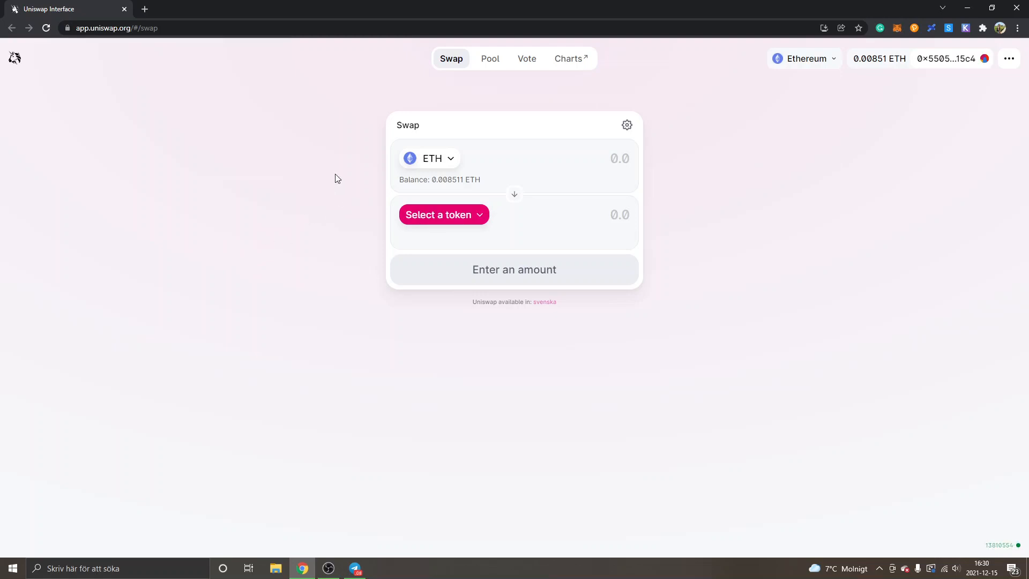
mouse_move(832, 149)
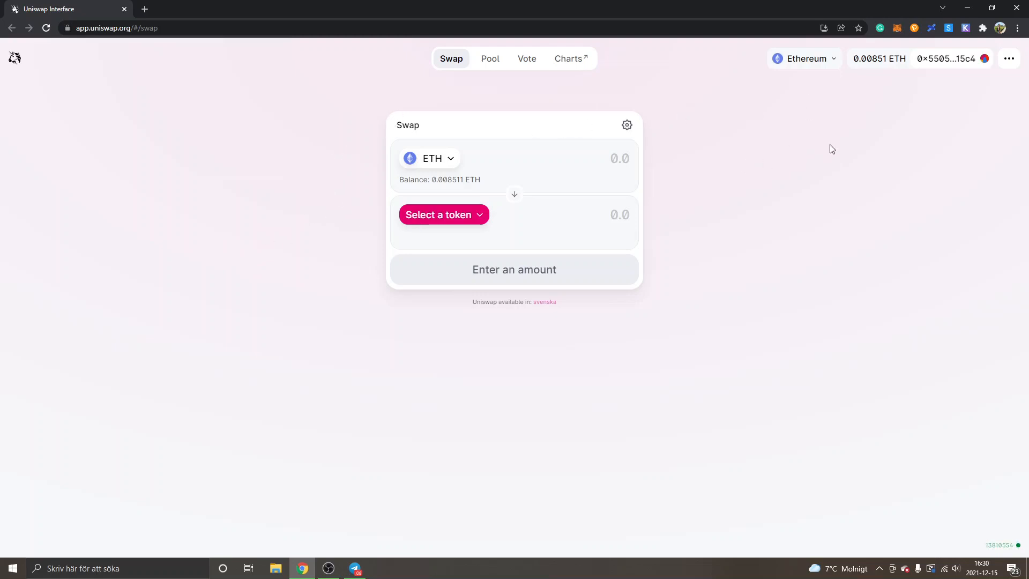
mouse_move(797, 210)
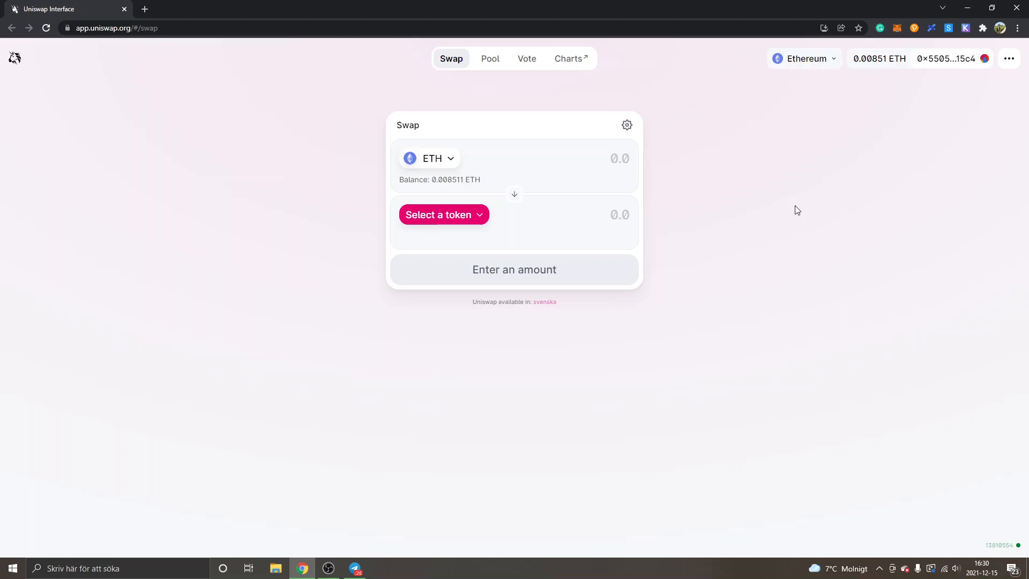
mouse_move(795, 212)
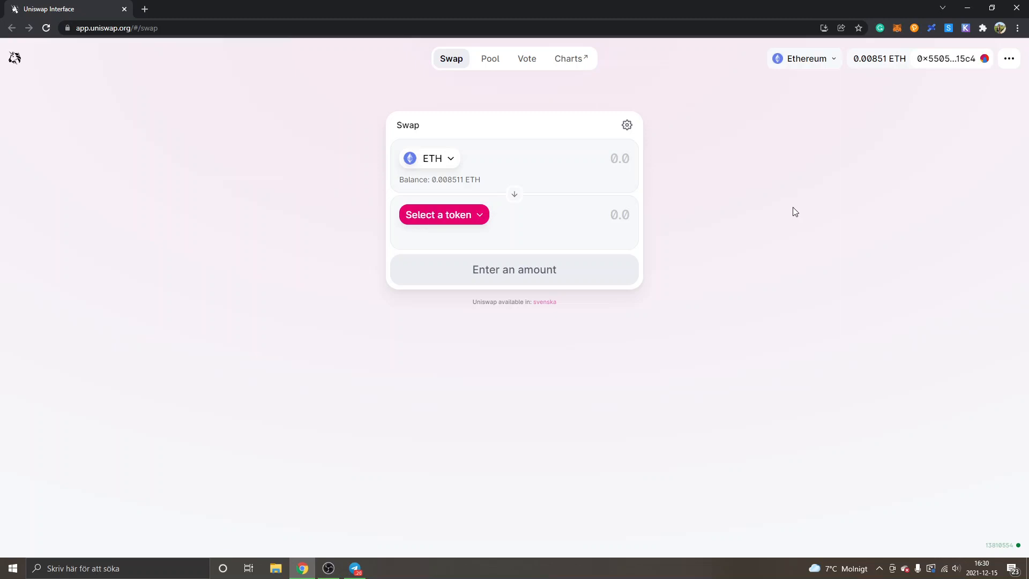
mouse_move(781, 215)
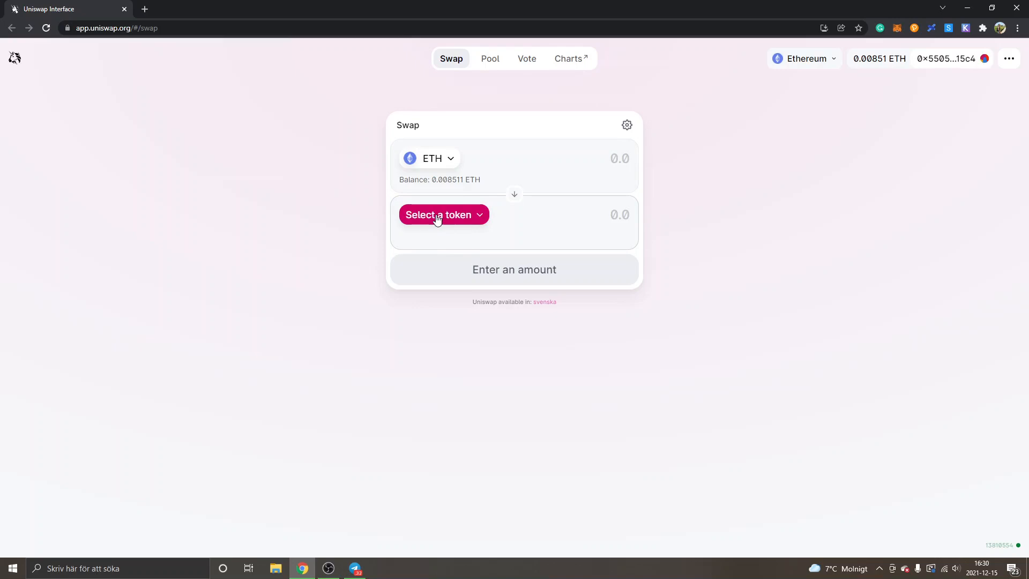
Import SIDUS by its contract address as the token to receive for ETH
left_click(439, 214)
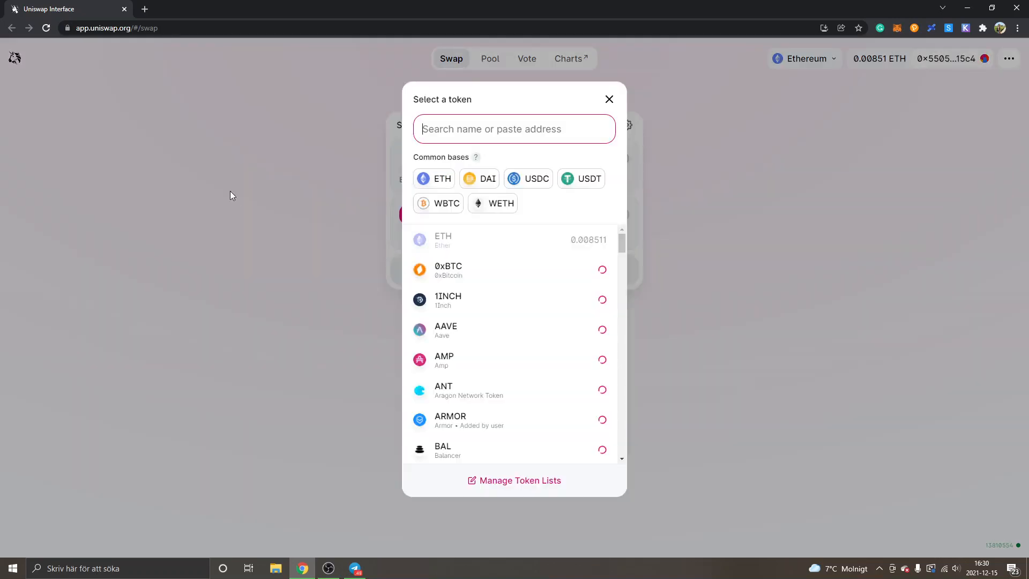
type("Cb845220D66d3E9c6D9F9eF61C981102")
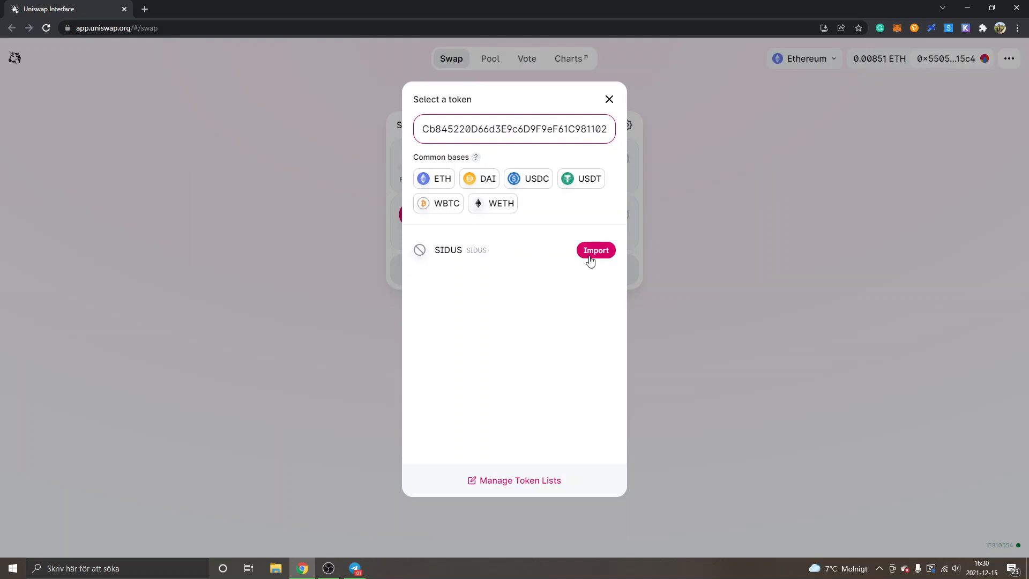
left_click(596, 251)
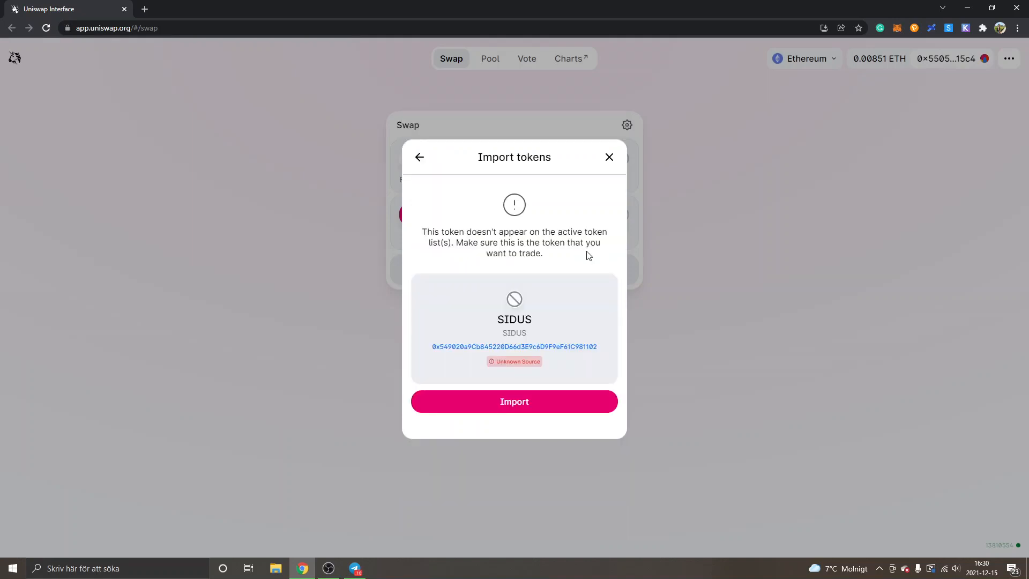
mouse_move(514, 409)
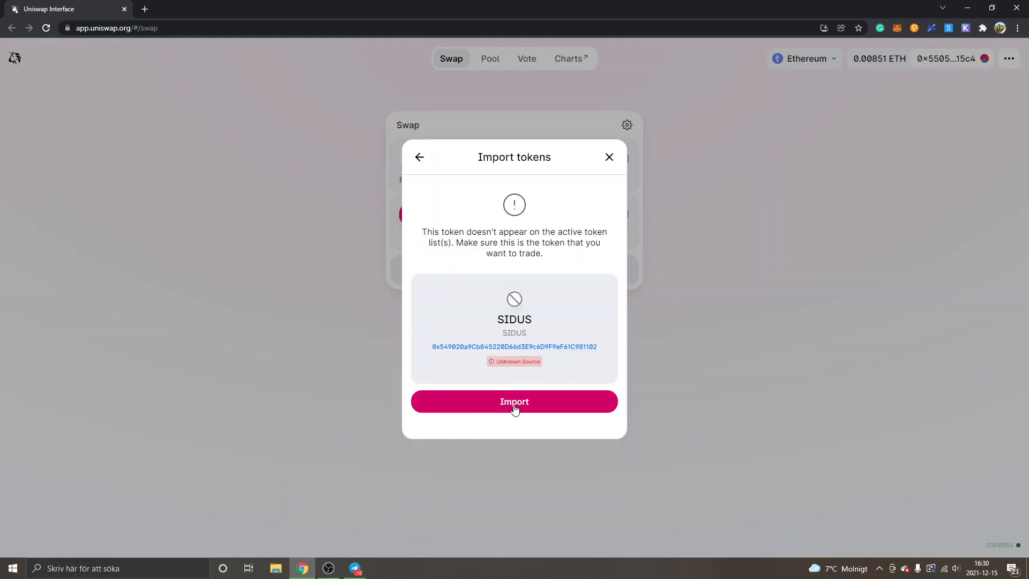
left_click(514, 401)
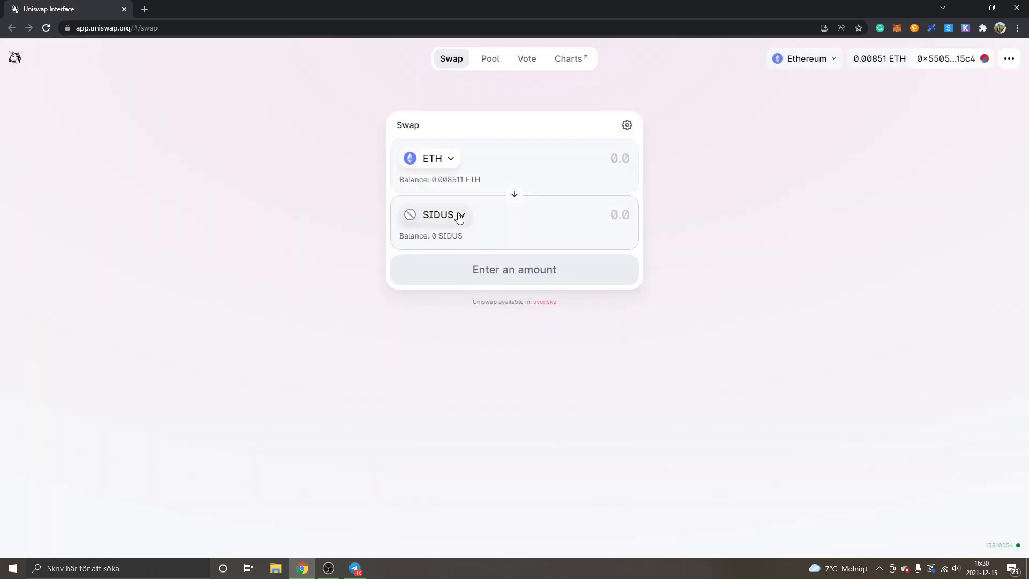
mouse_move(281, 215)
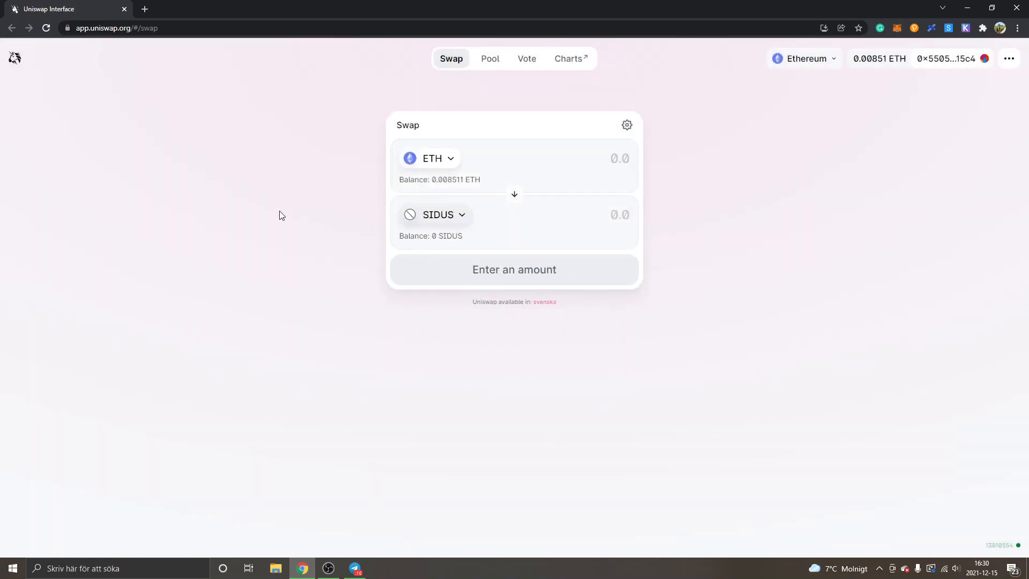
mouse_move(439, 219)
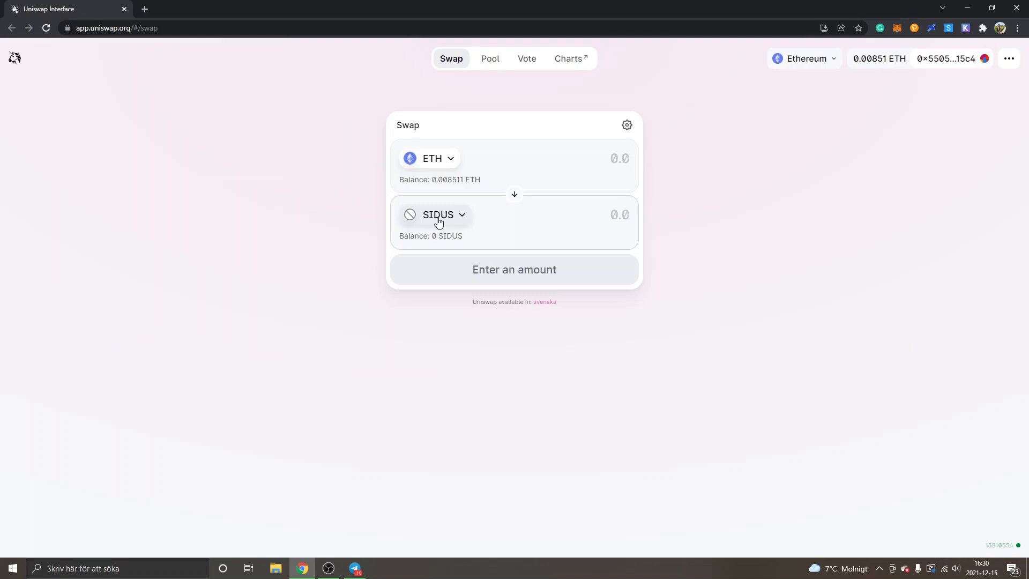
mouse_move(278, 347)
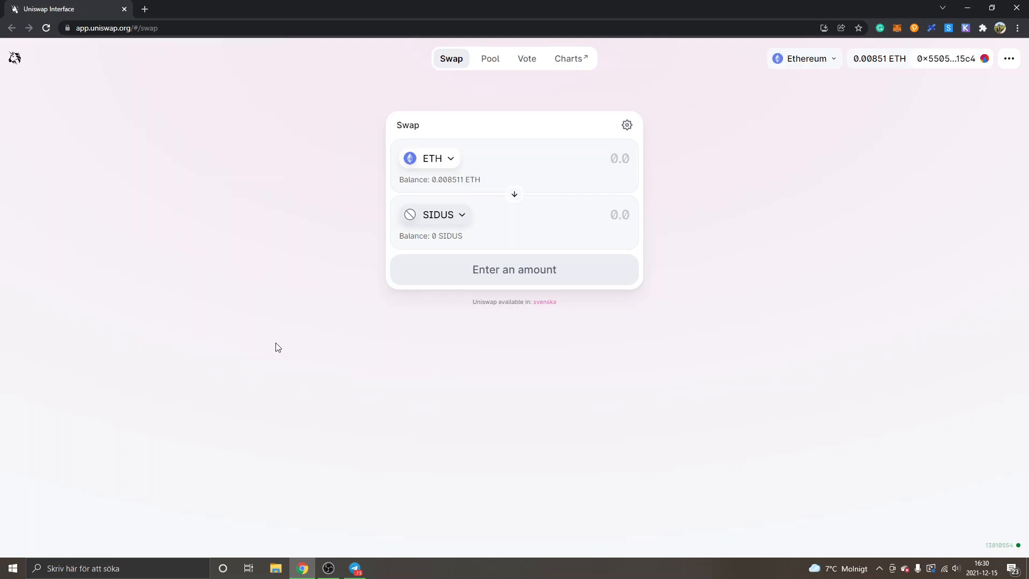
mouse_move(340, 231)
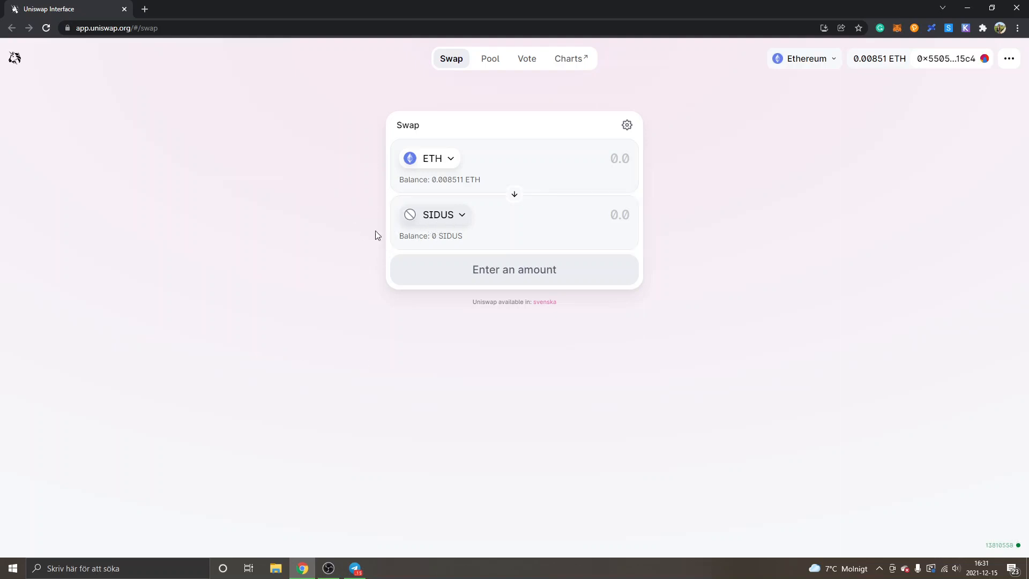
mouse_move(403, 230)
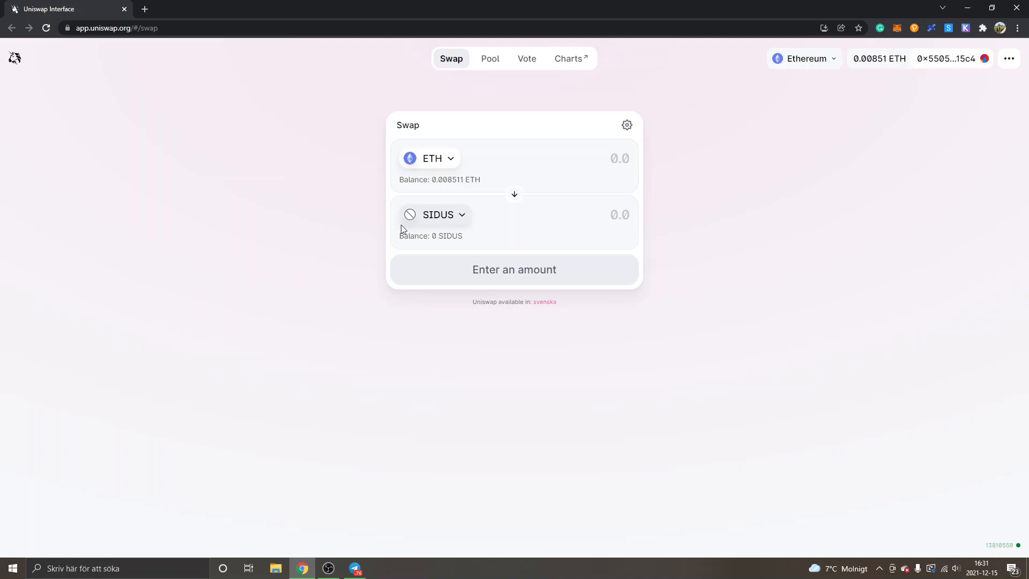
mouse_move(266, 252)
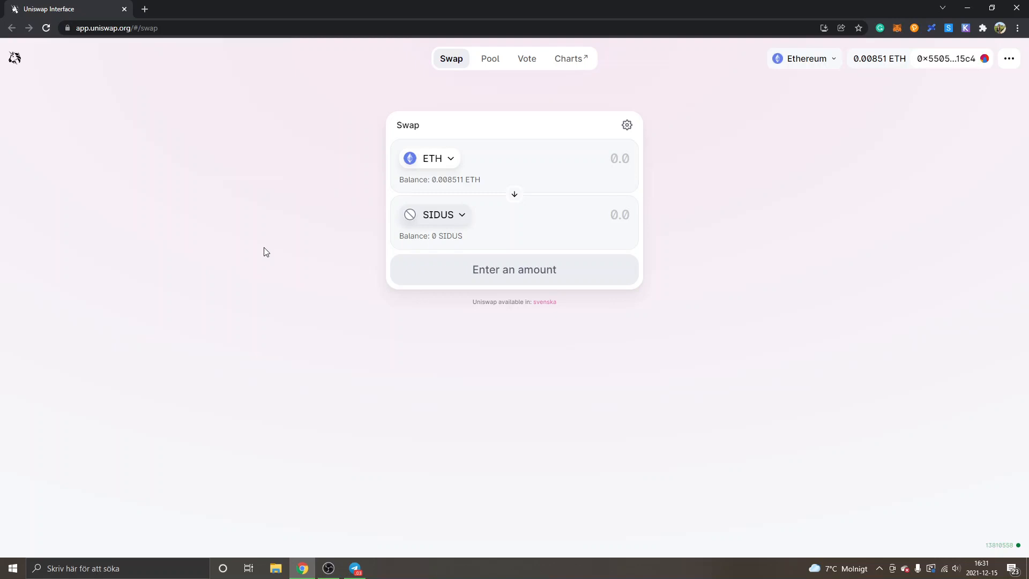
mouse_move(225, 353)
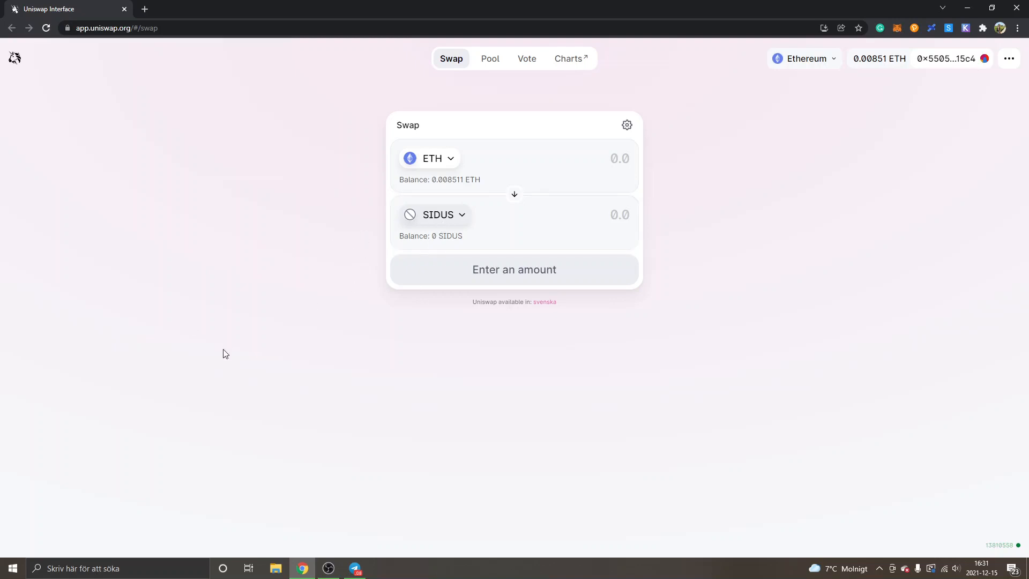
Enter 0.001 ETH and review the swap quoting about 40.57 SIDUS, minimum 32.4588
left_click(619, 158)
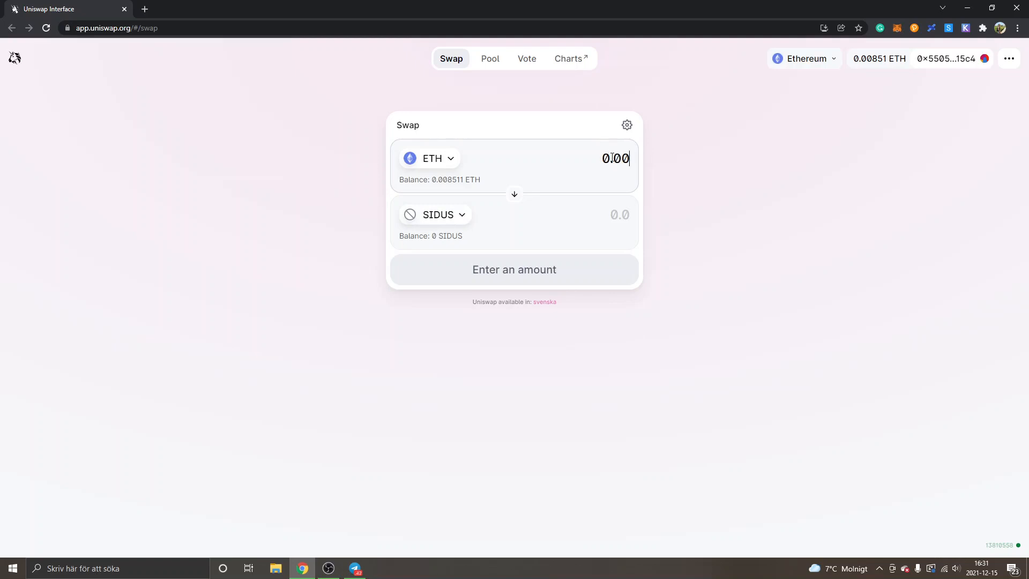
type("0.001")
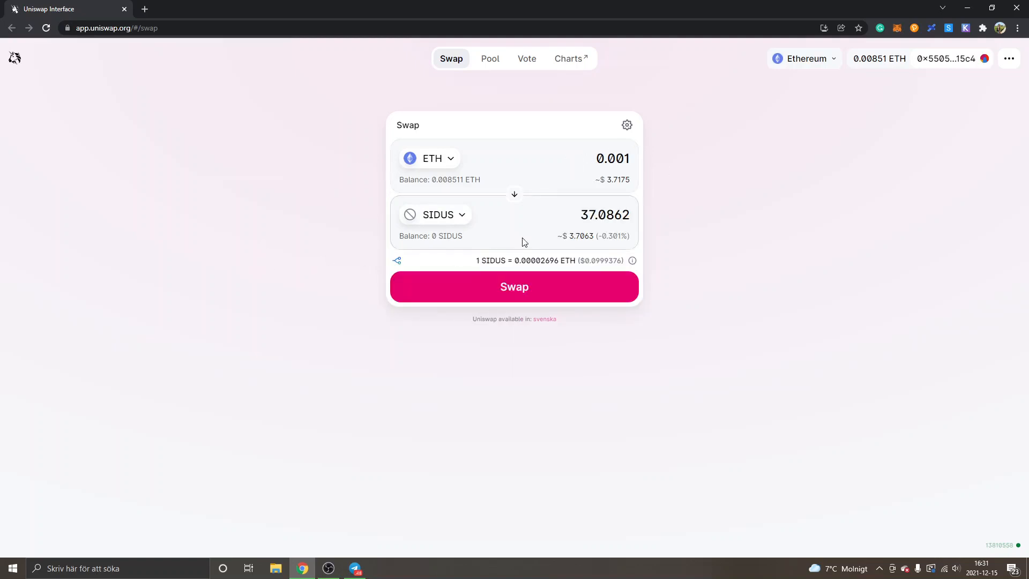
left_click(609, 158)
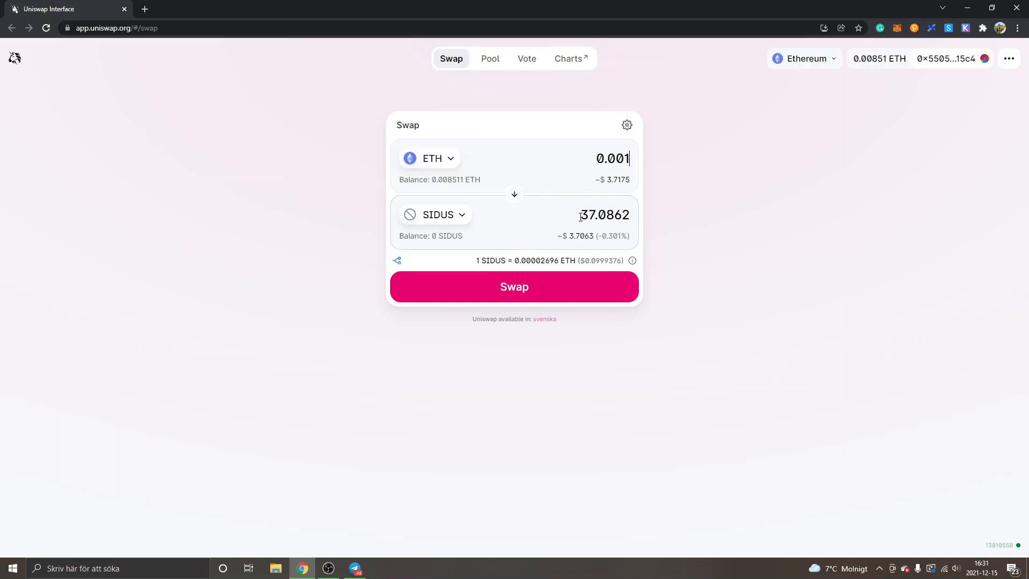
mouse_move(422, 344)
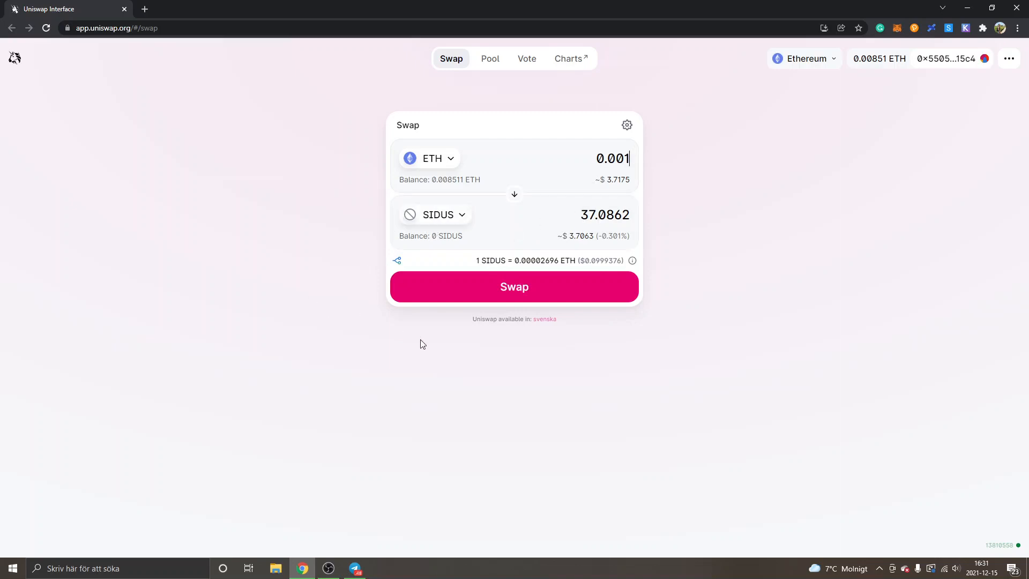
left_click(514, 287)
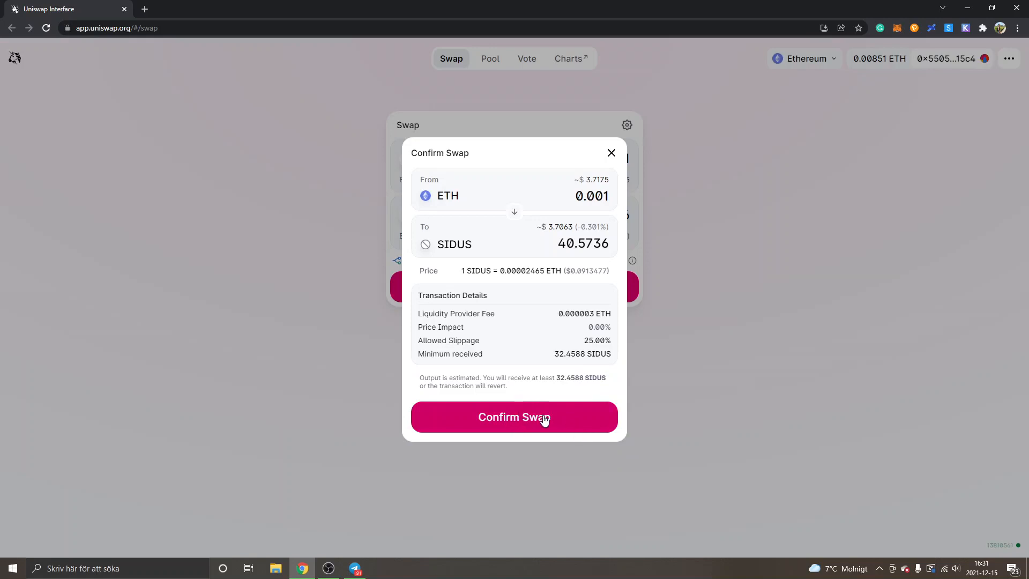
Confirm the 0.001 ETH swap, then reject it in MetaMask over insufficient funds
left_click(514, 417)
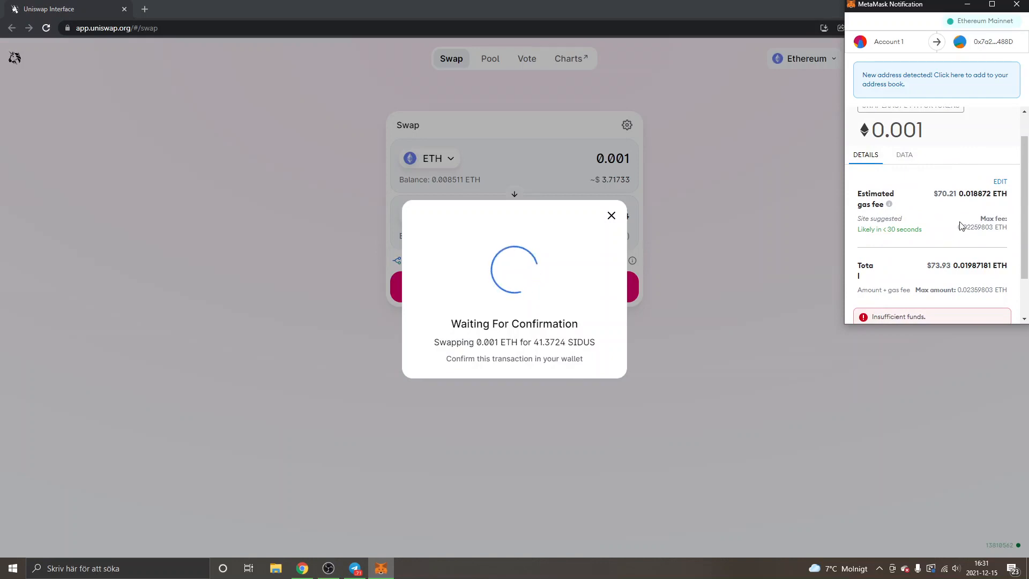
scroll("down", 3)
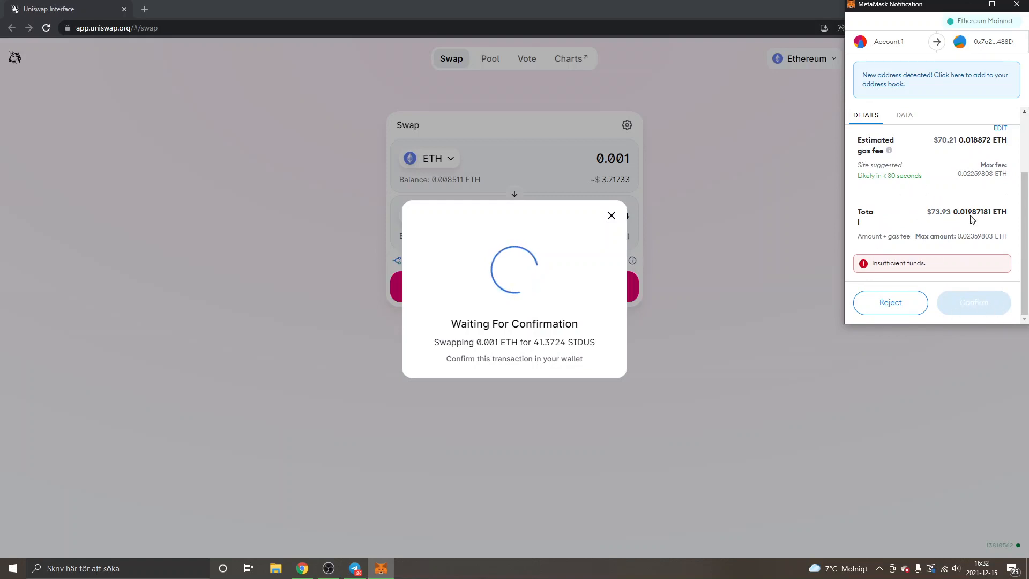
mouse_move(930, 218)
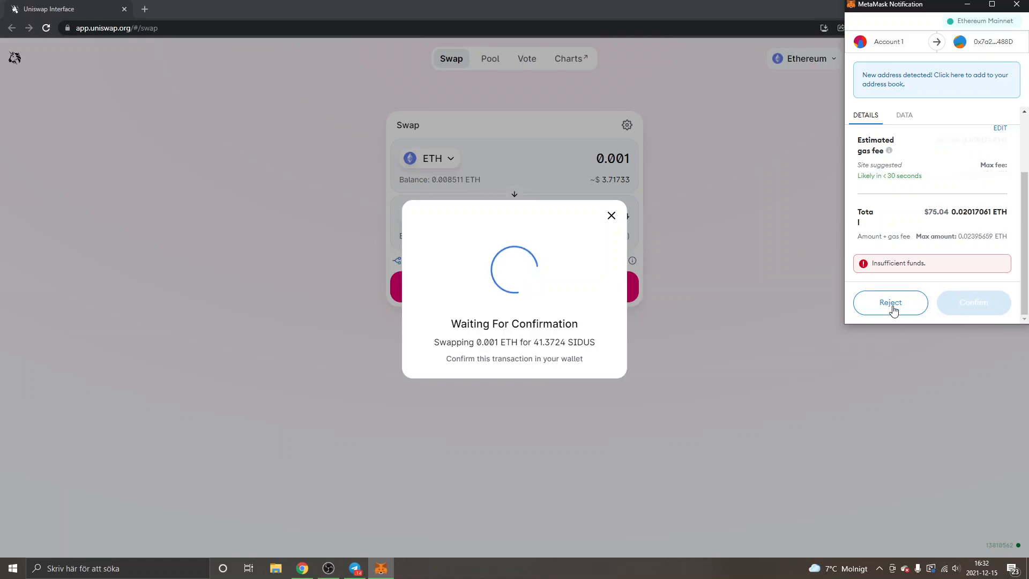
left_click(890, 303)
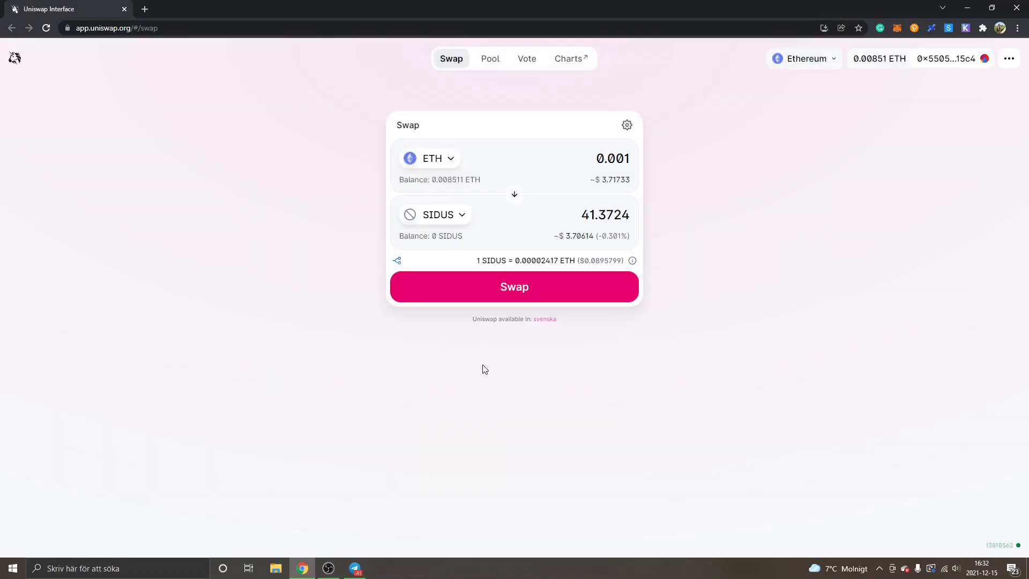
mouse_move(358, 221)
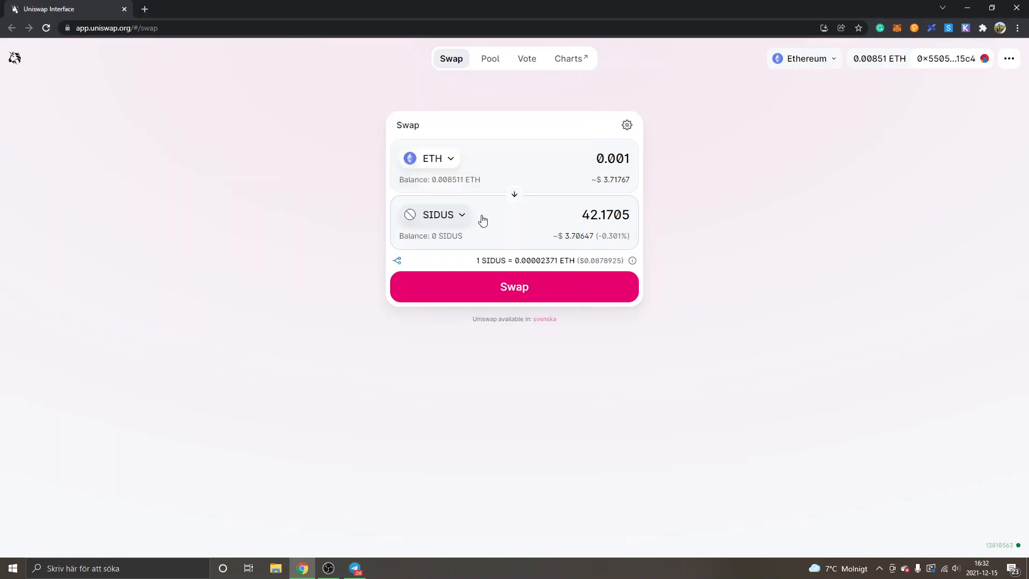
mouse_move(431, 215)
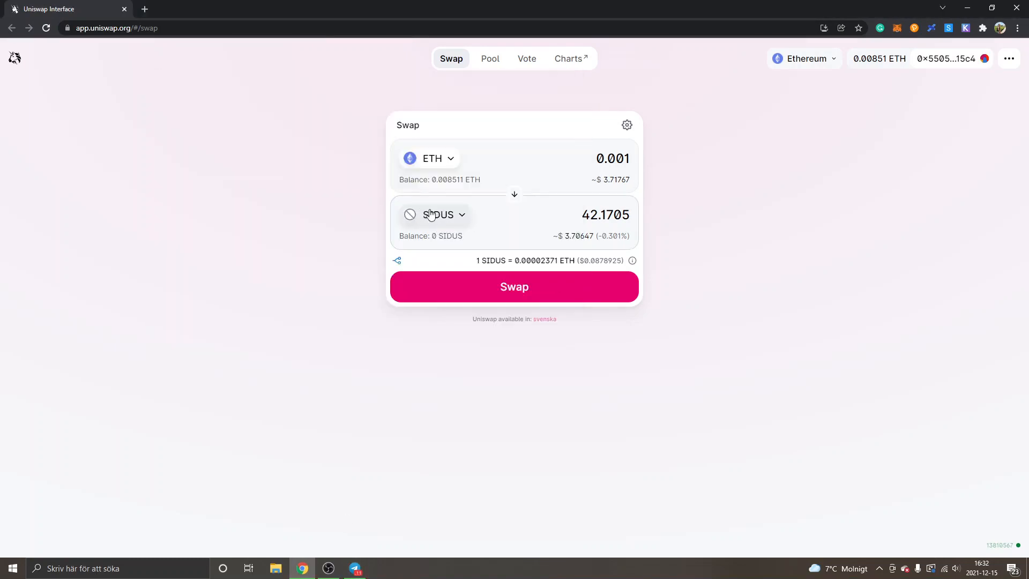
mouse_move(497, 217)
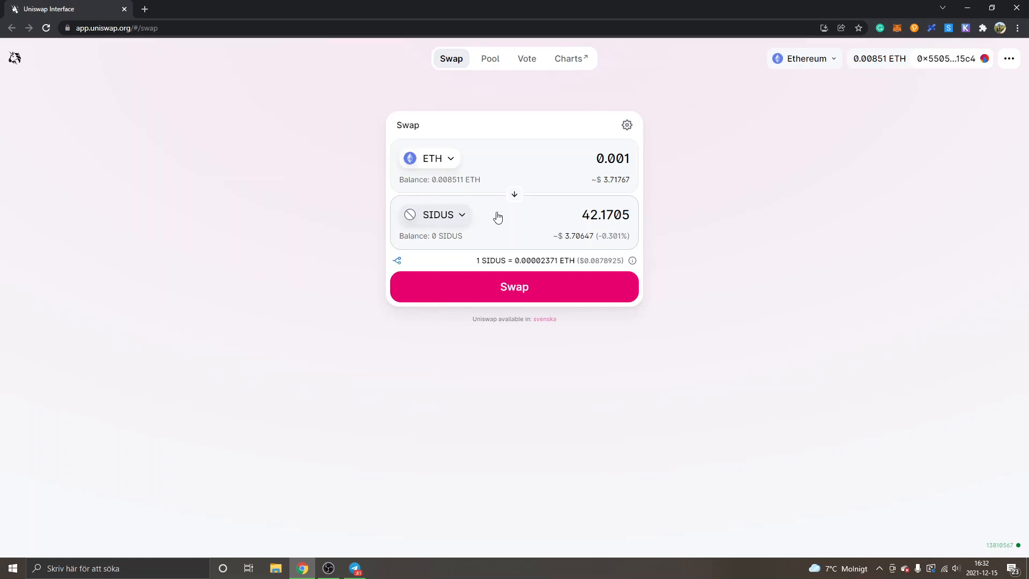
Import SENATE by contract address as the output token, quoting 0.882422 SENATE
left_click(435, 214)
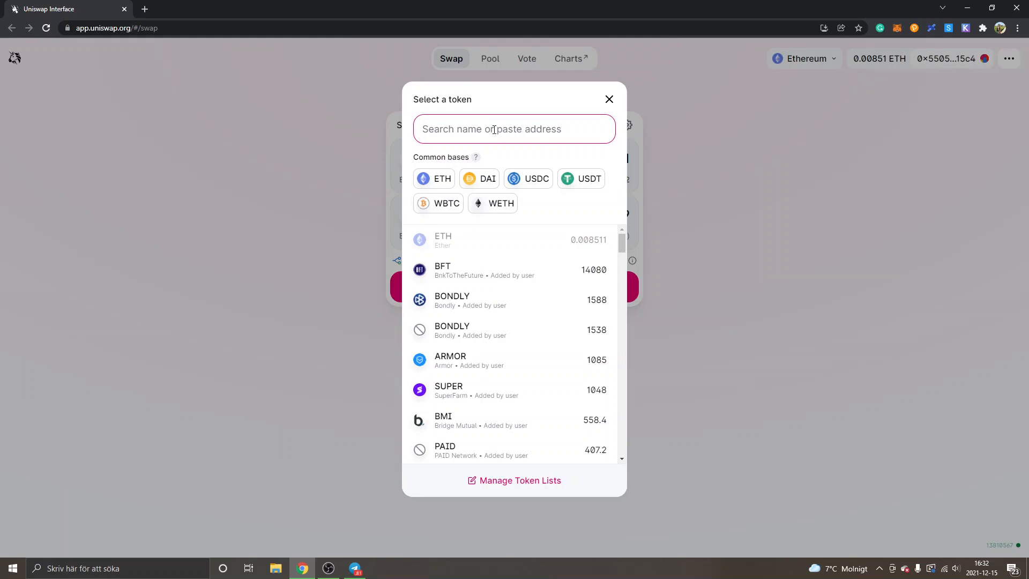
type("30eE4fDe069DC878989686aBE9884470")
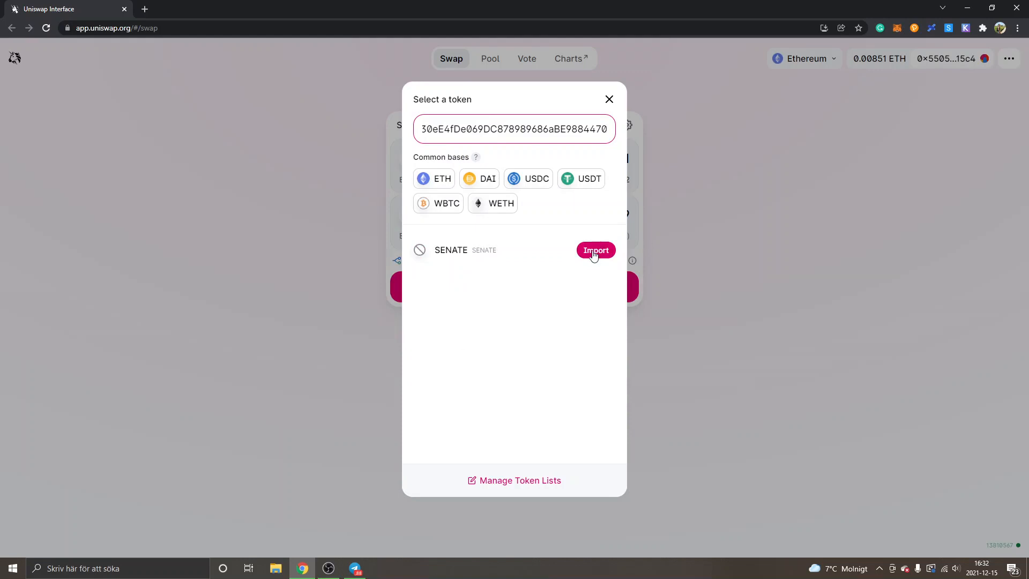
left_click(596, 251)
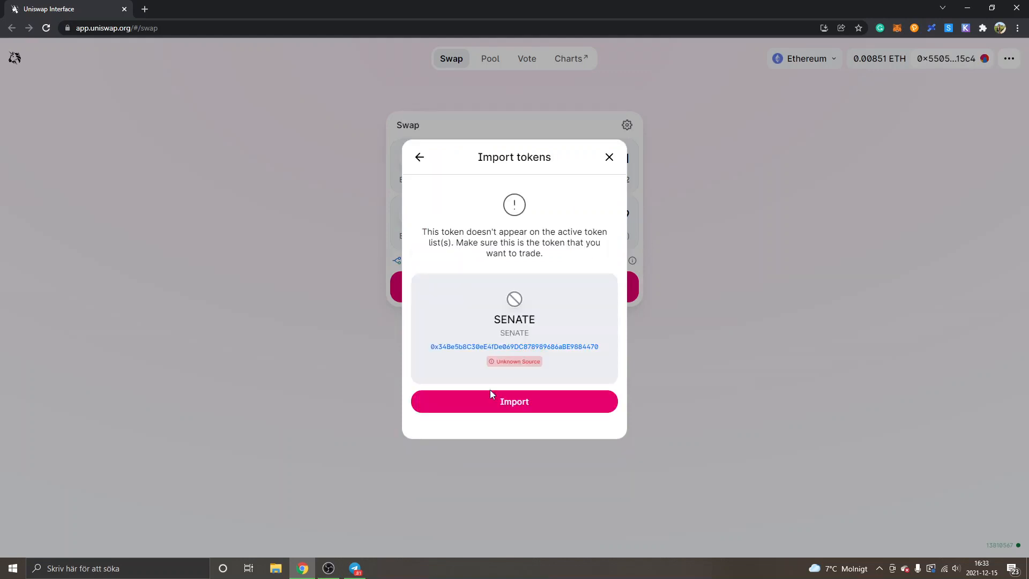
left_click(514, 402)
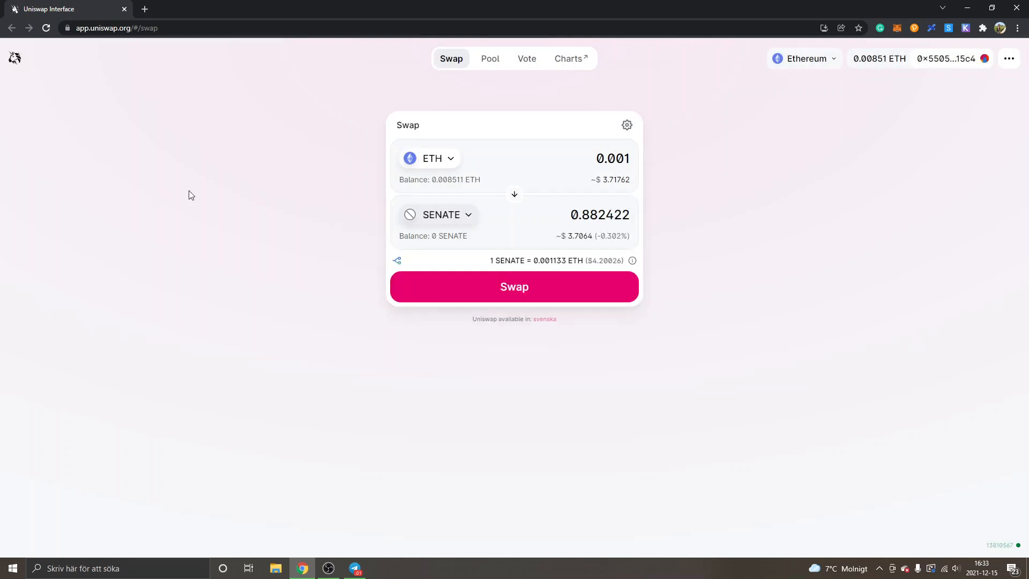
mouse_move(254, 341)
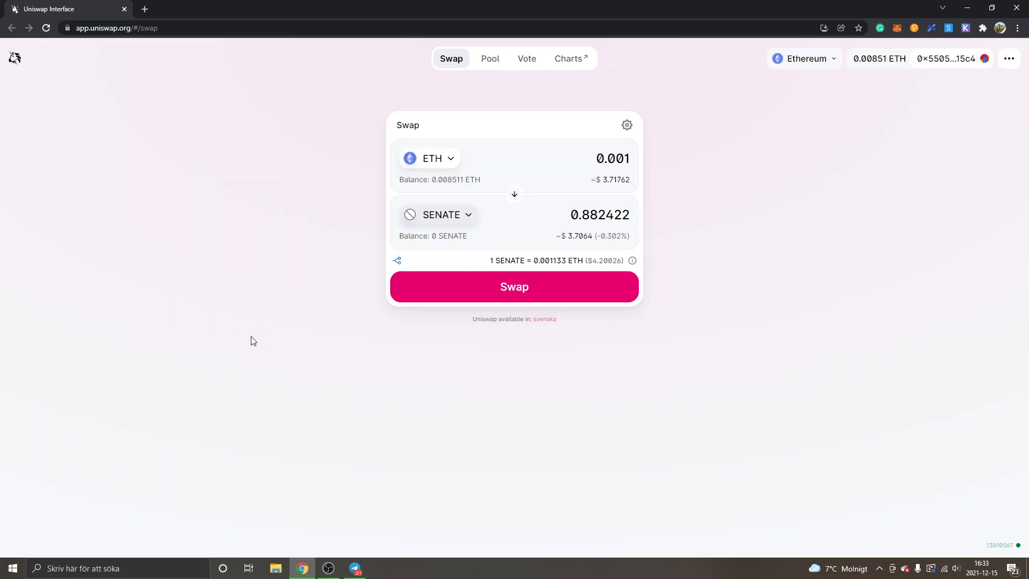
mouse_move(634, 217)
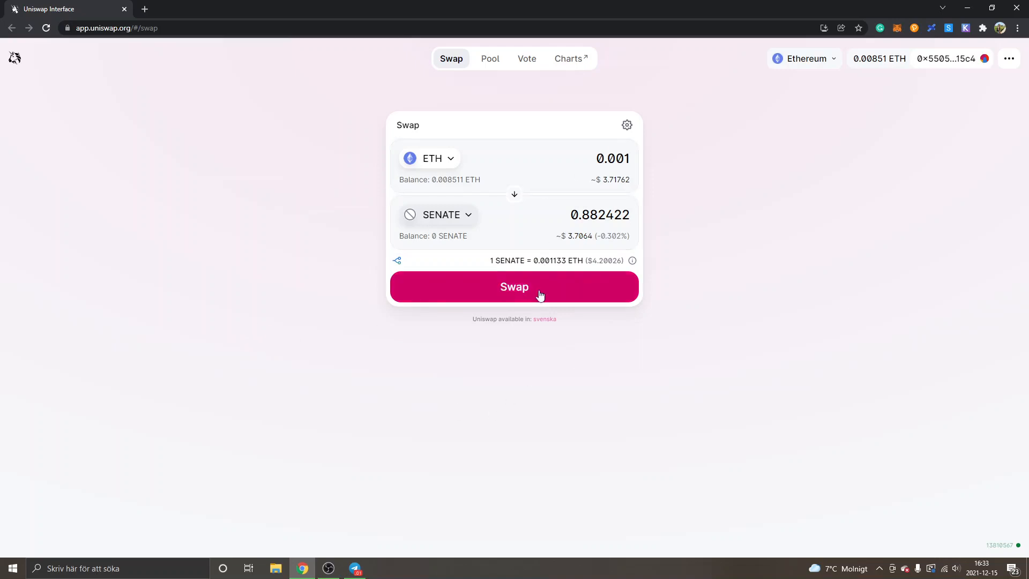
left_click(515, 287)
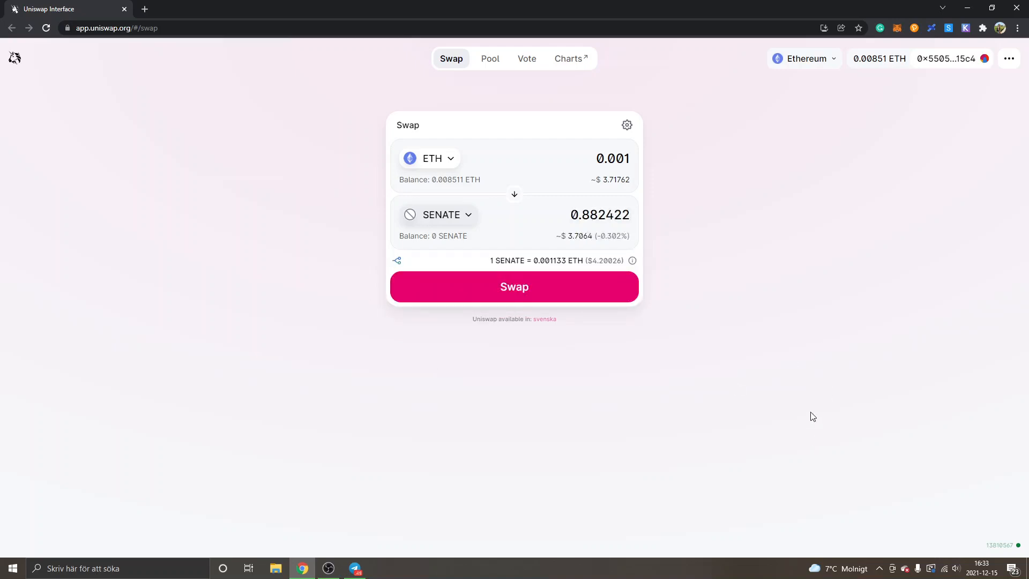
mouse_move(869, 293)
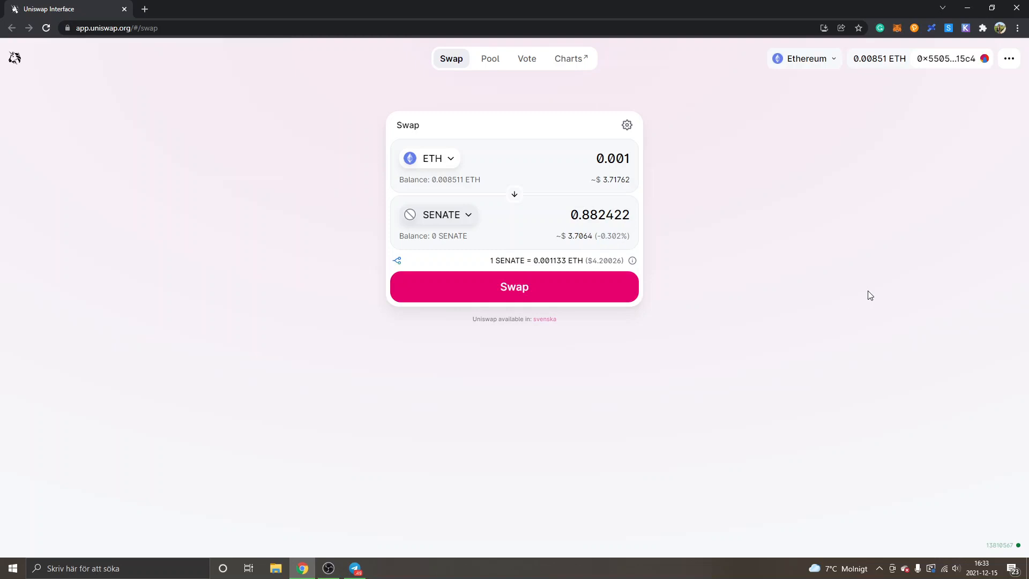
mouse_move(351, 431)
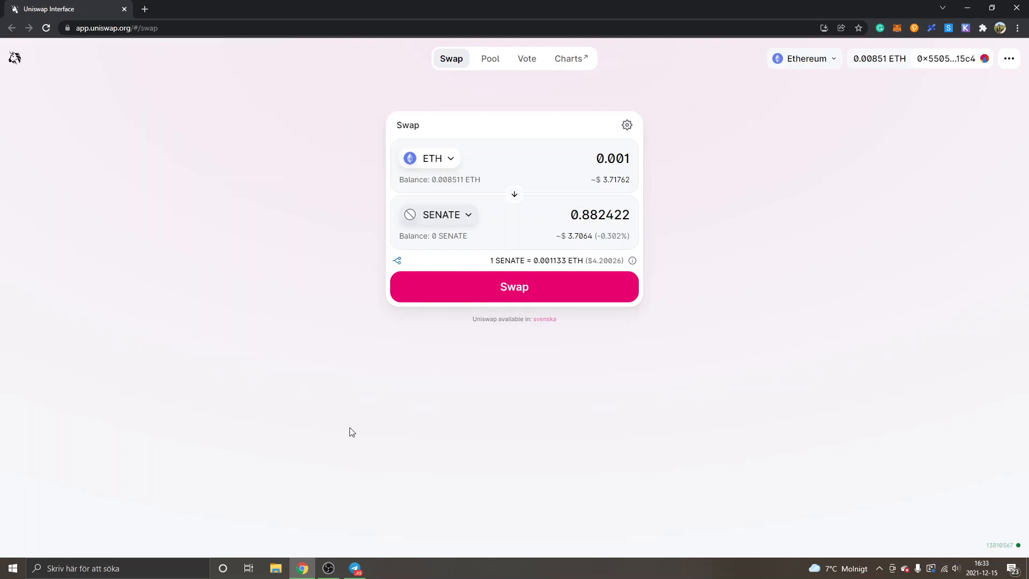